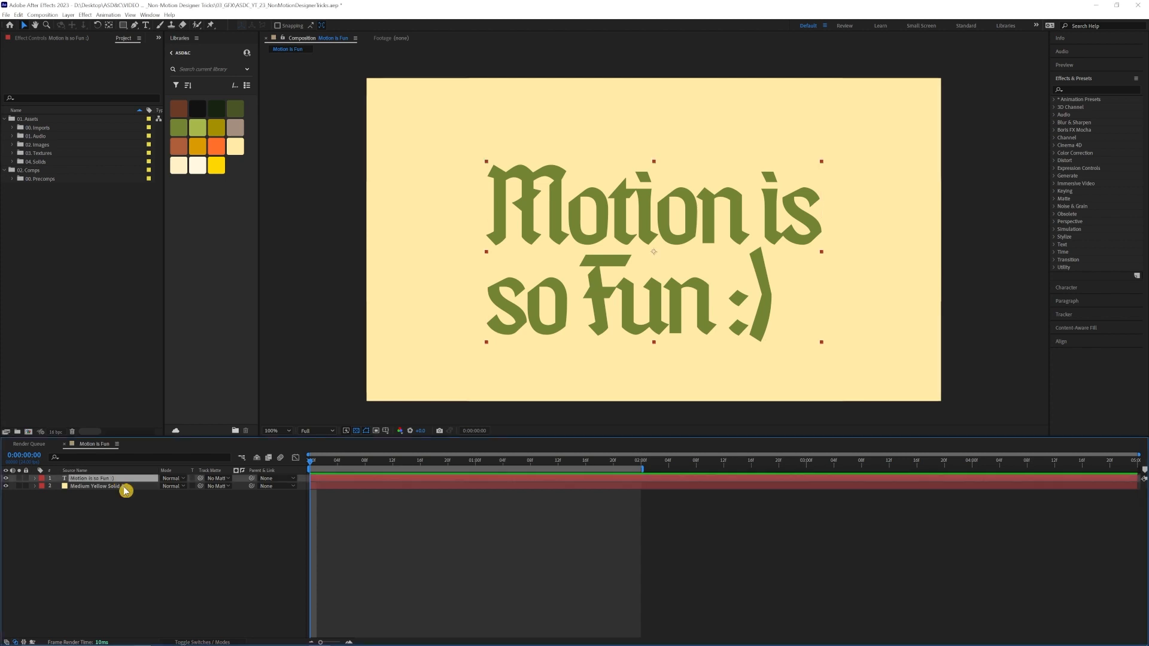
Switch the Composition panel's preview resolution from Quarter to Full.
{"action": "key", "text": "t"}
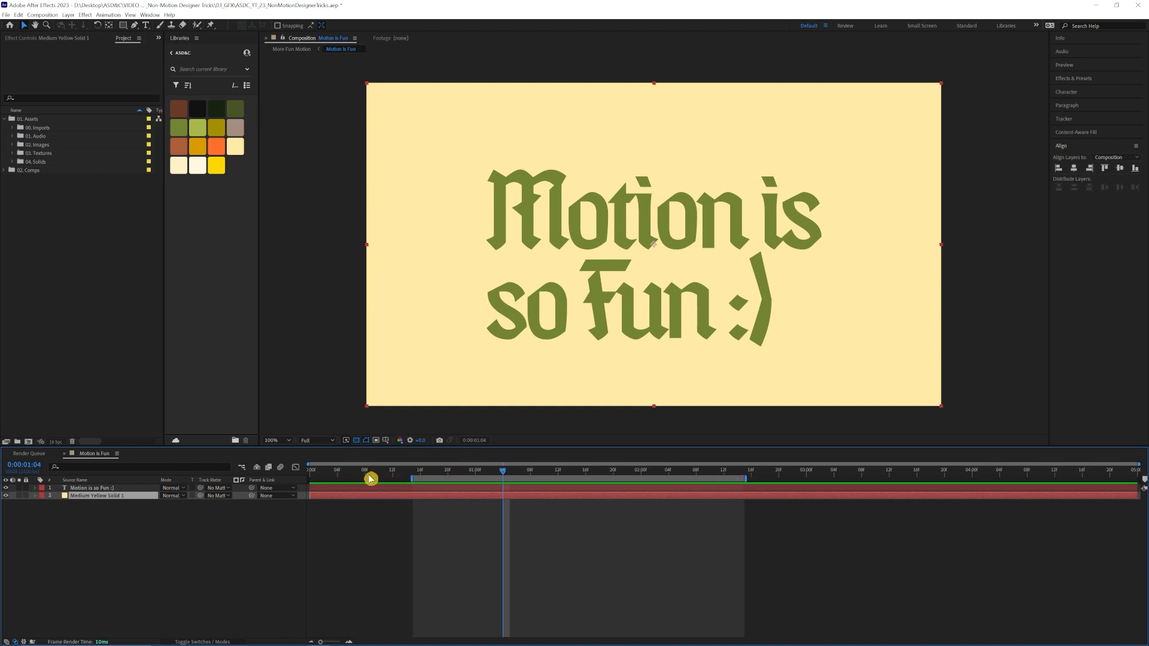
{"action": "mouse_move", "coordinate": [887, 477]}
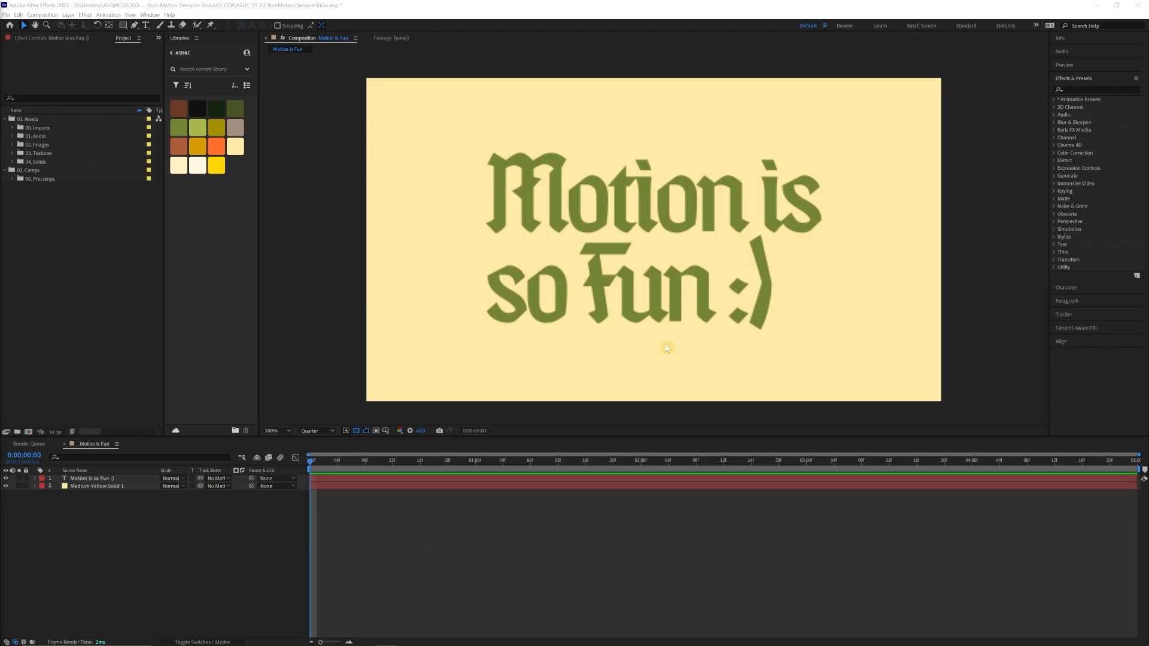
{"action": "left_click", "coordinate": [316, 429]}
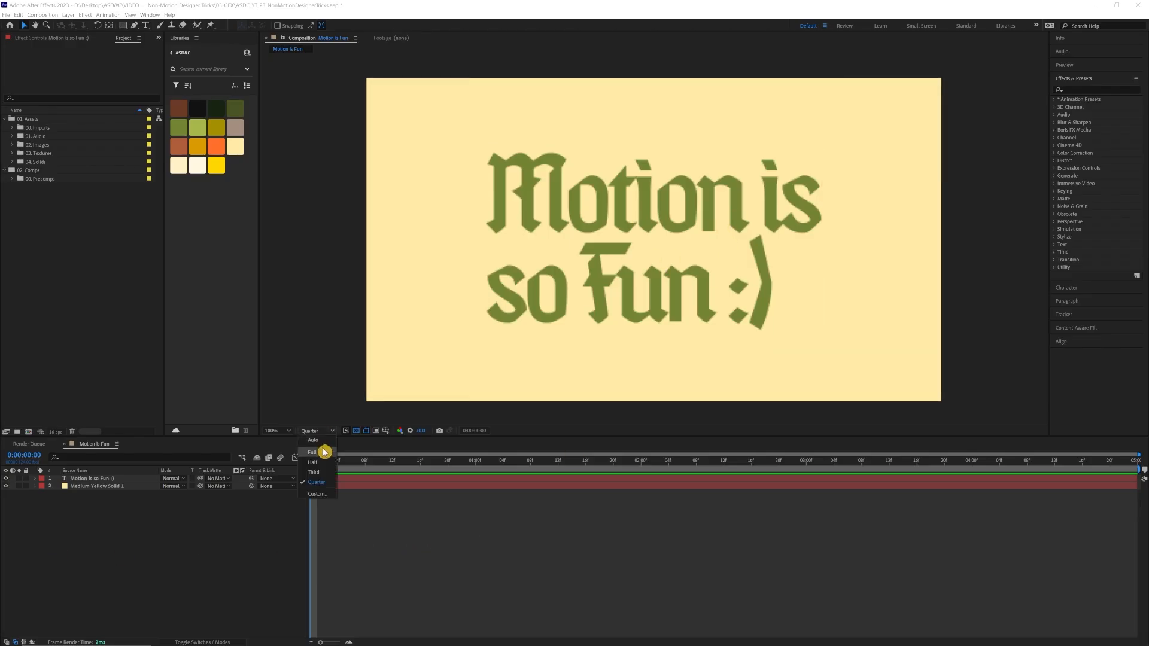
{"action": "left_click", "coordinate": [313, 452]}
{"action": "type", "text": "turbu"}
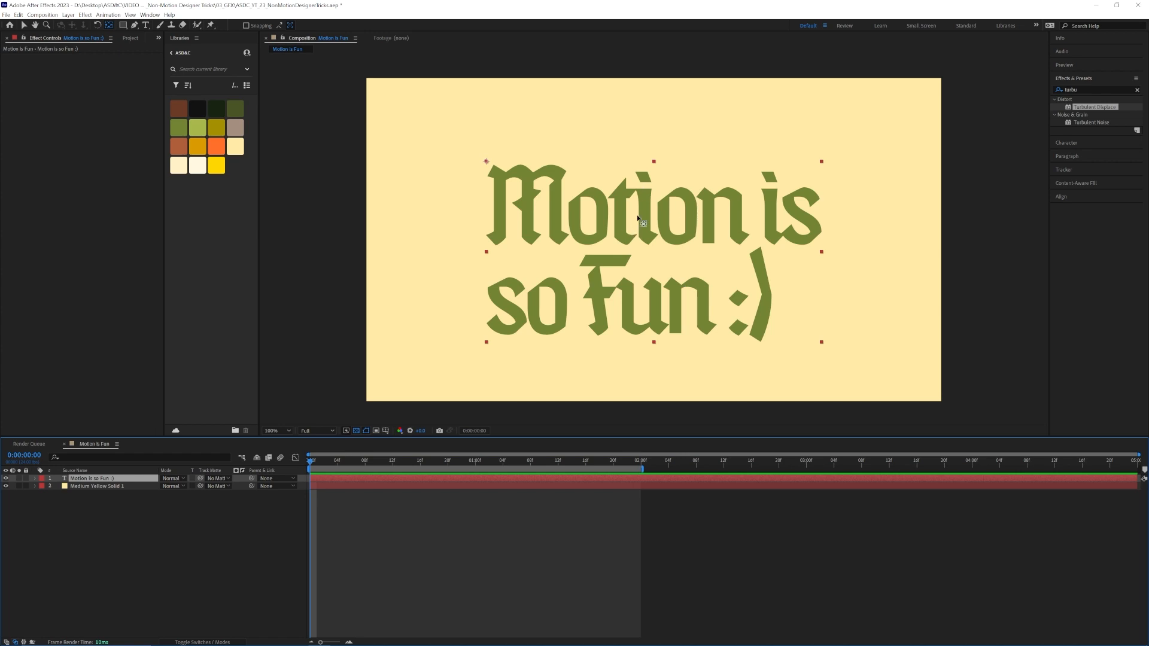
{"action": "mouse_move", "coordinate": [504, 159]}
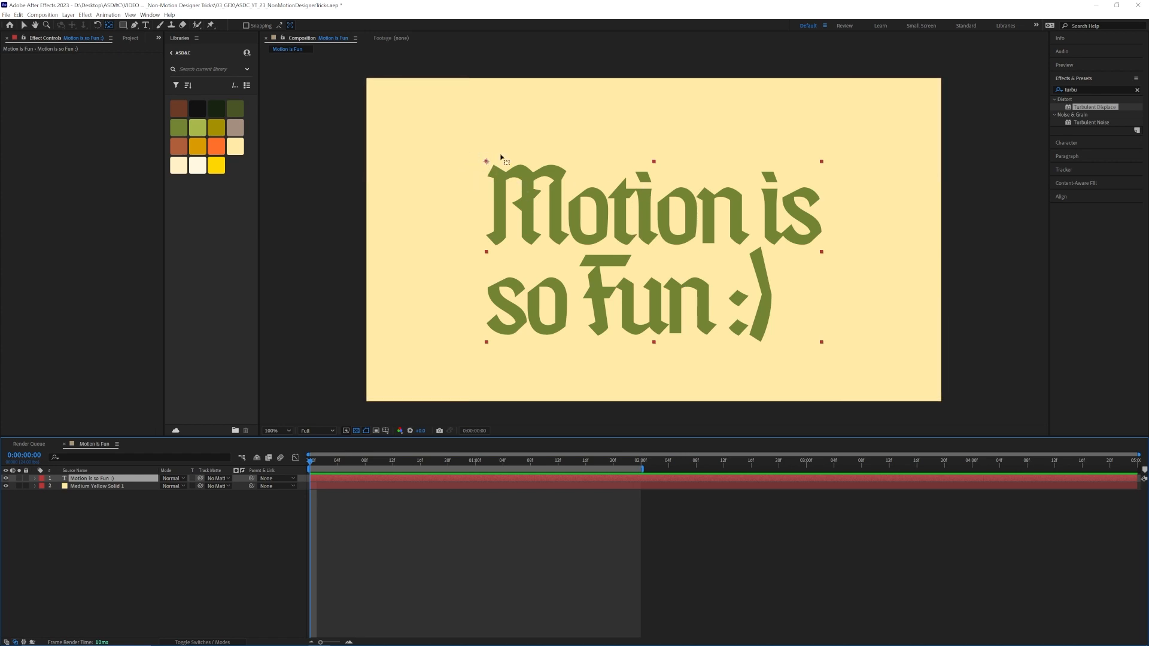
{"action": "mouse_move", "coordinate": [489, 162]}
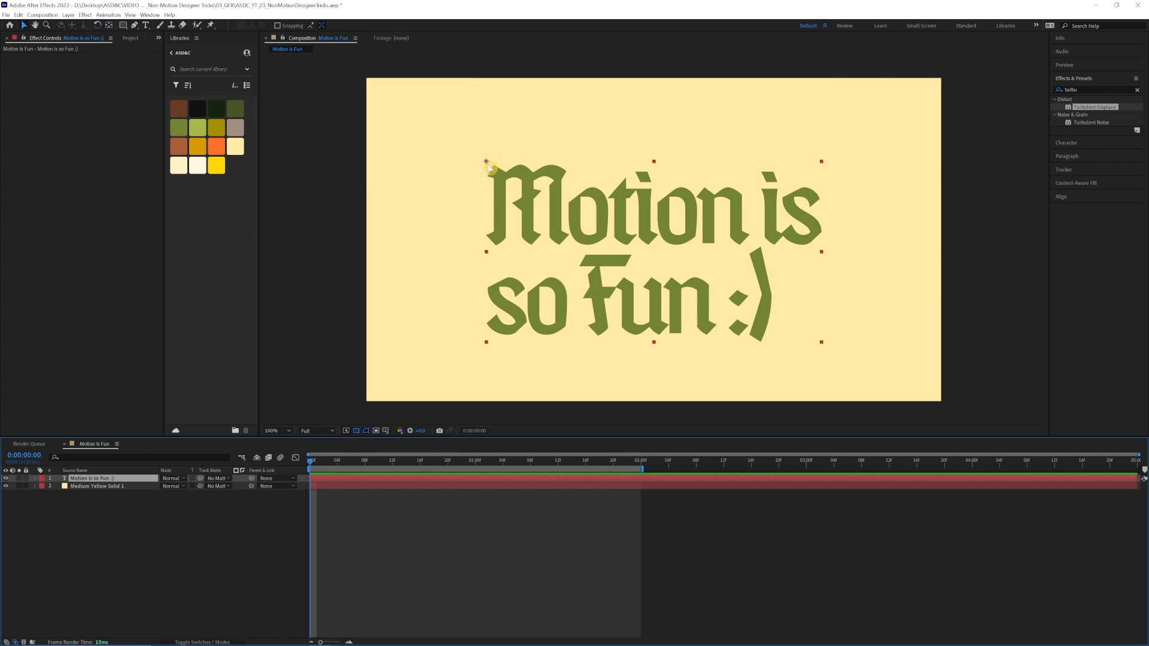
{"action": "mouse_move", "coordinate": [359, 244]}
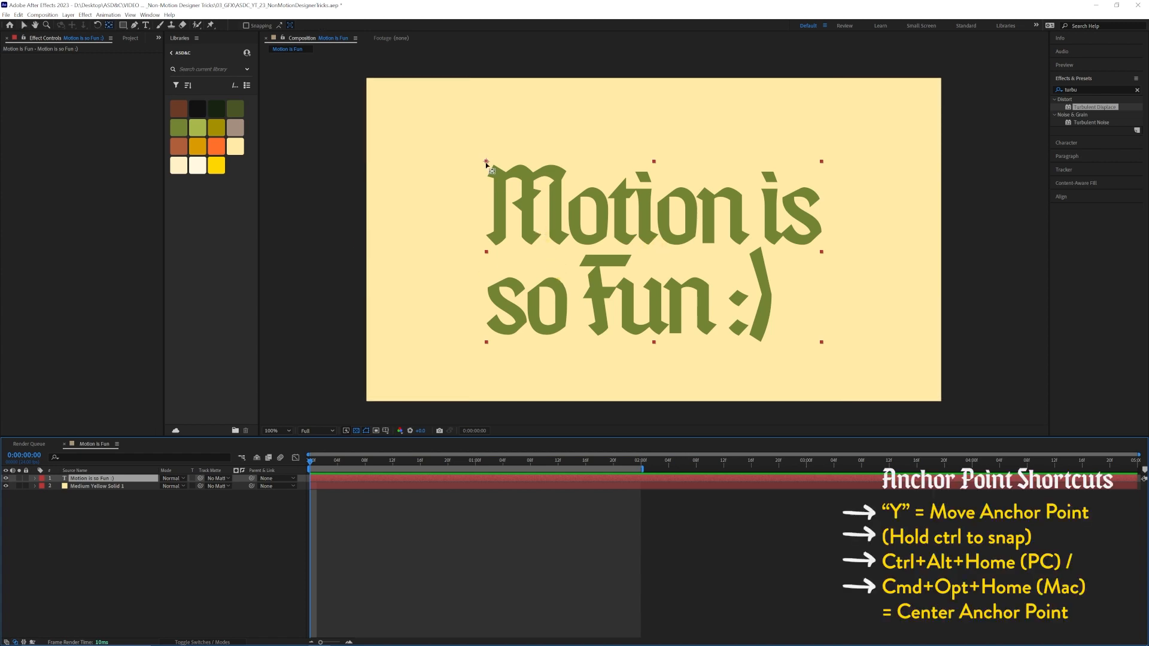
Centre the text layer's anchor point back on the text with Ctrl+Alt+Home.
{"action": "key", "text": "ctrl+alt+home"}
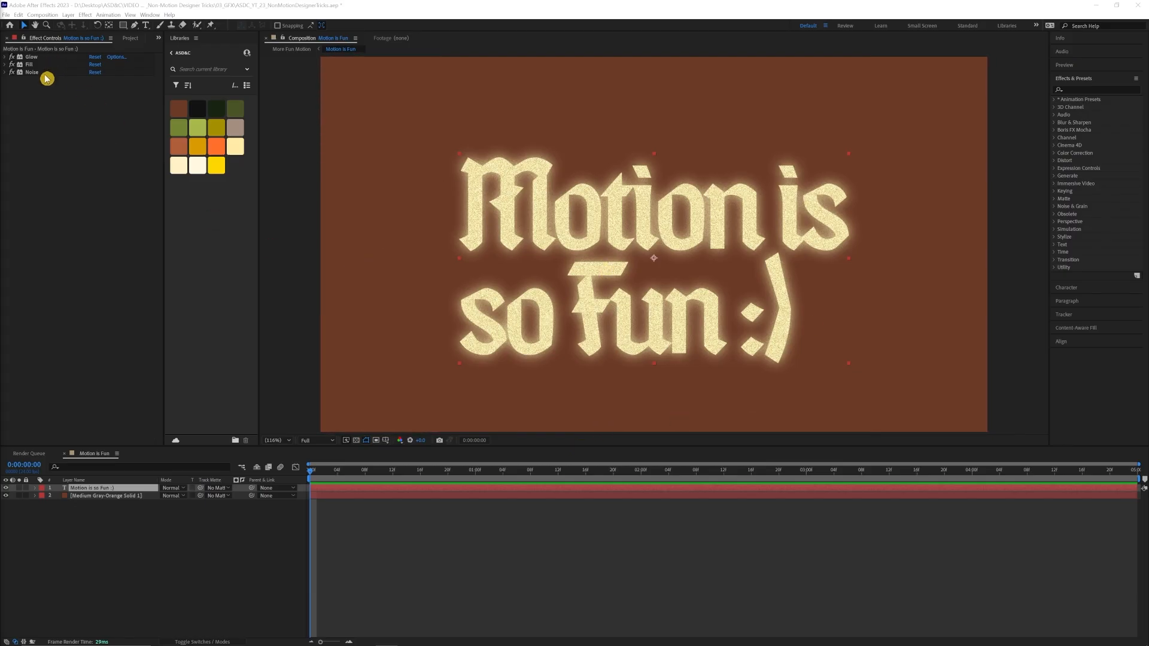
Collapse the Glow, Fill and Noise settings and move Fill within the effect stack.
{"action": "left_click", "coordinate": [5, 56]}
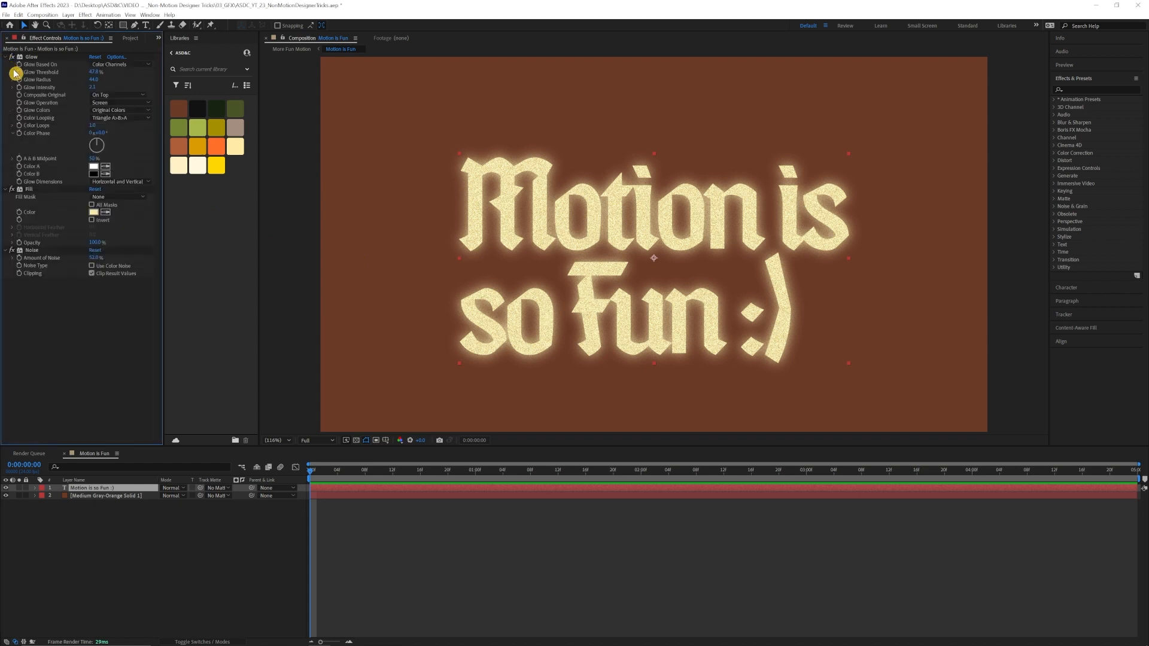
{"action": "left_click", "coordinate": [5, 56]}
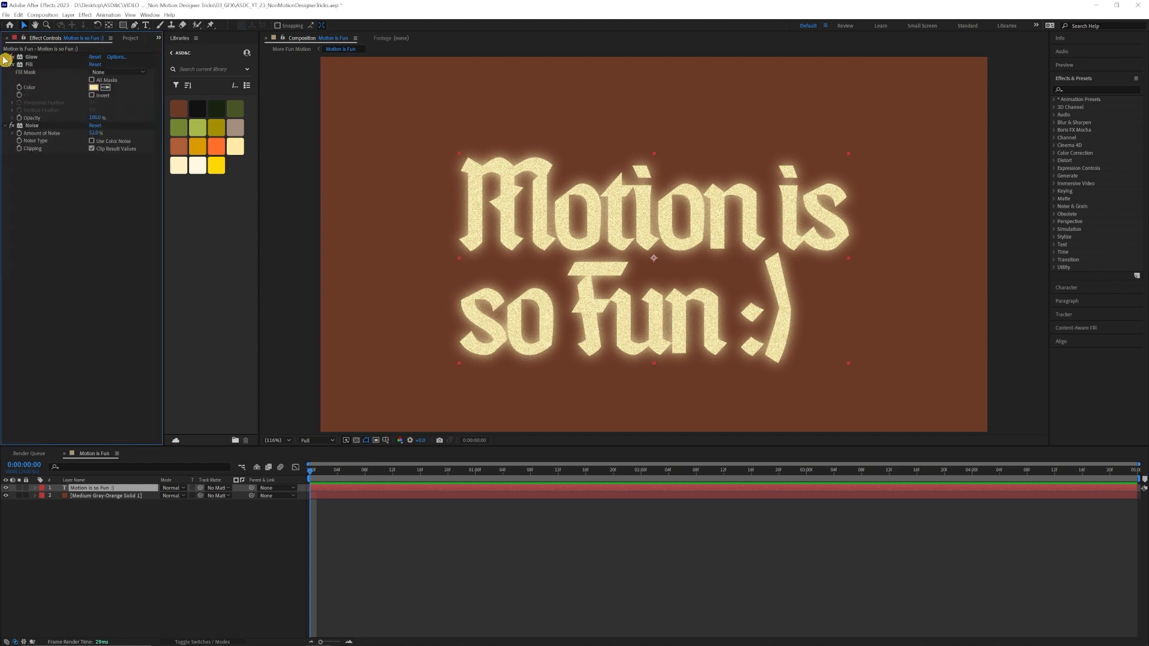
{"action": "left_click", "coordinate": [5, 65]}
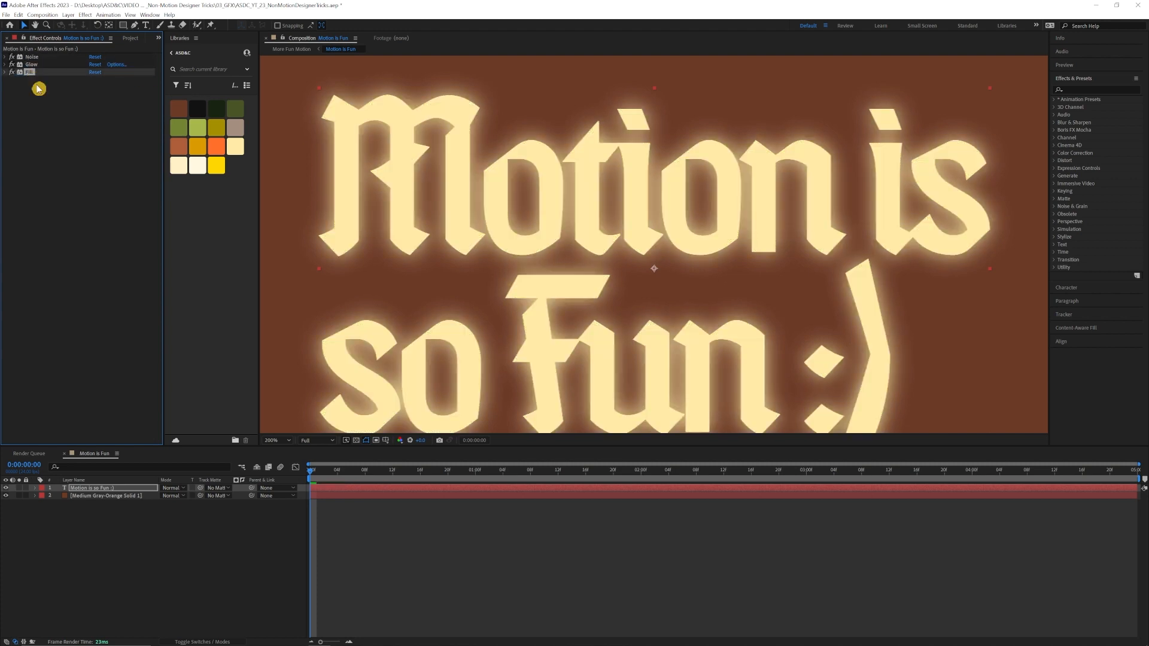
{"action": "left_click", "coordinate": [32, 58]}
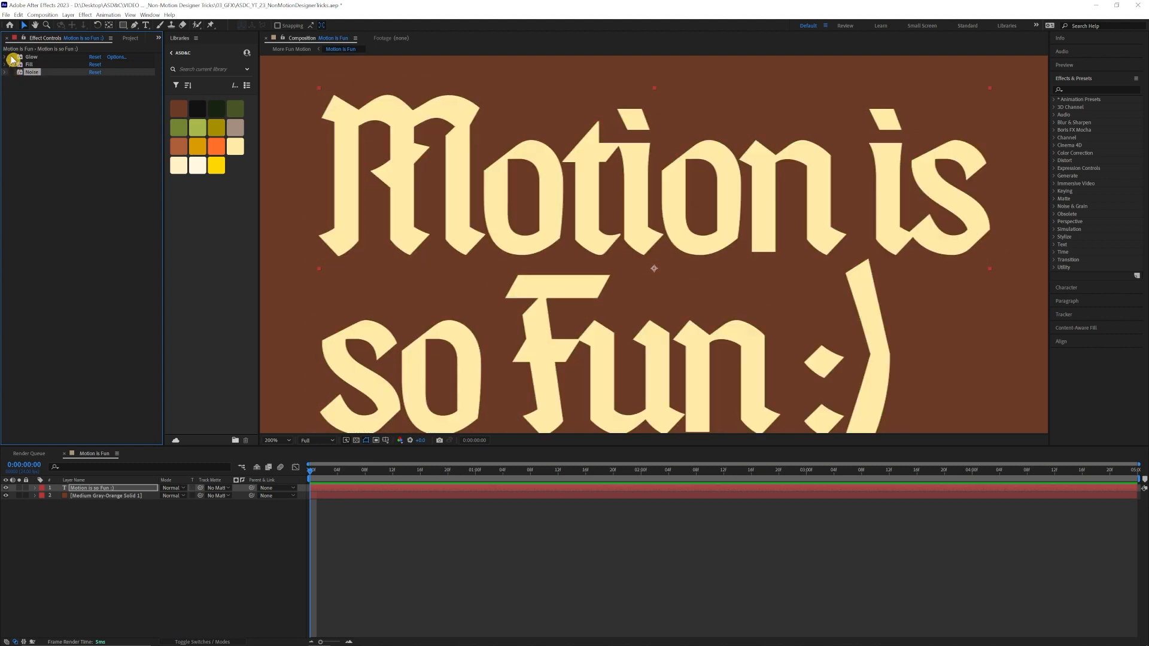
{"action": "left_click", "coordinate": [12, 74]}
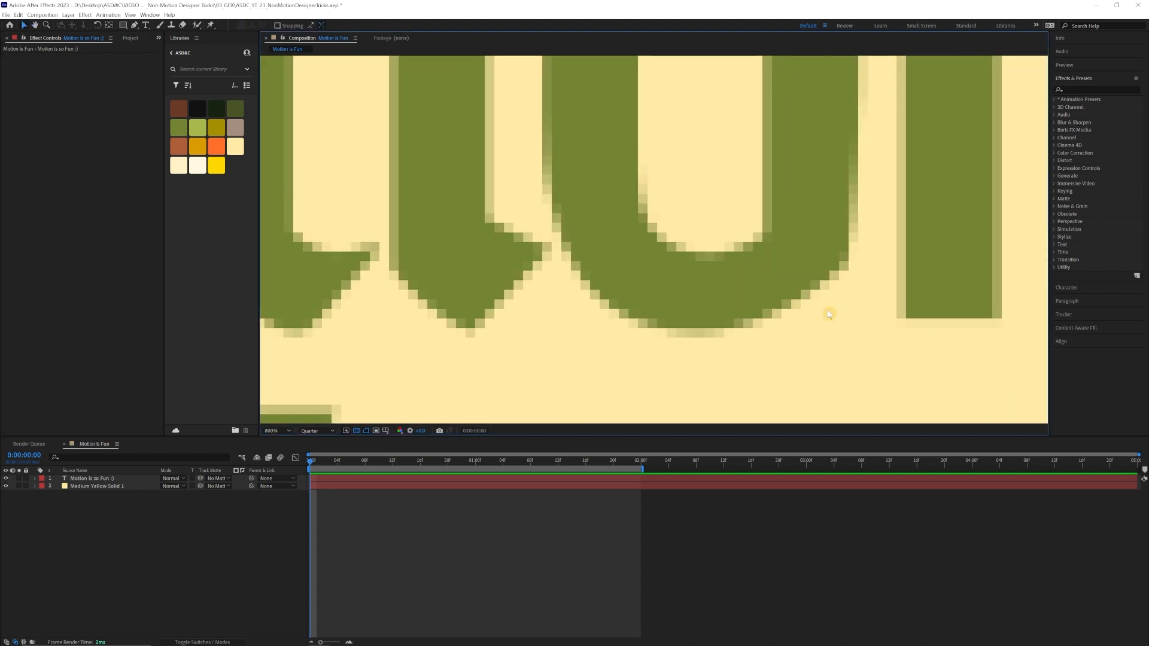
Render the zoomed text preview at Full resolution and set magnification to 100%.
{"action": "left_click", "coordinate": [275, 430]}
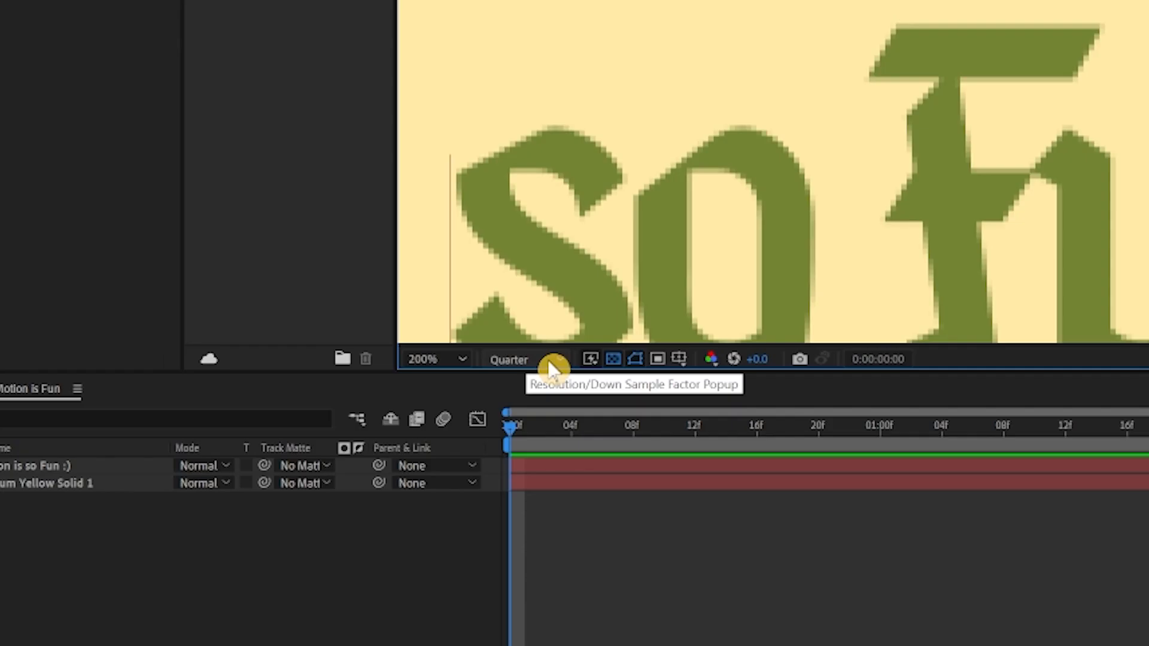
{"action": "left_click", "coordinate": [521, 359]}
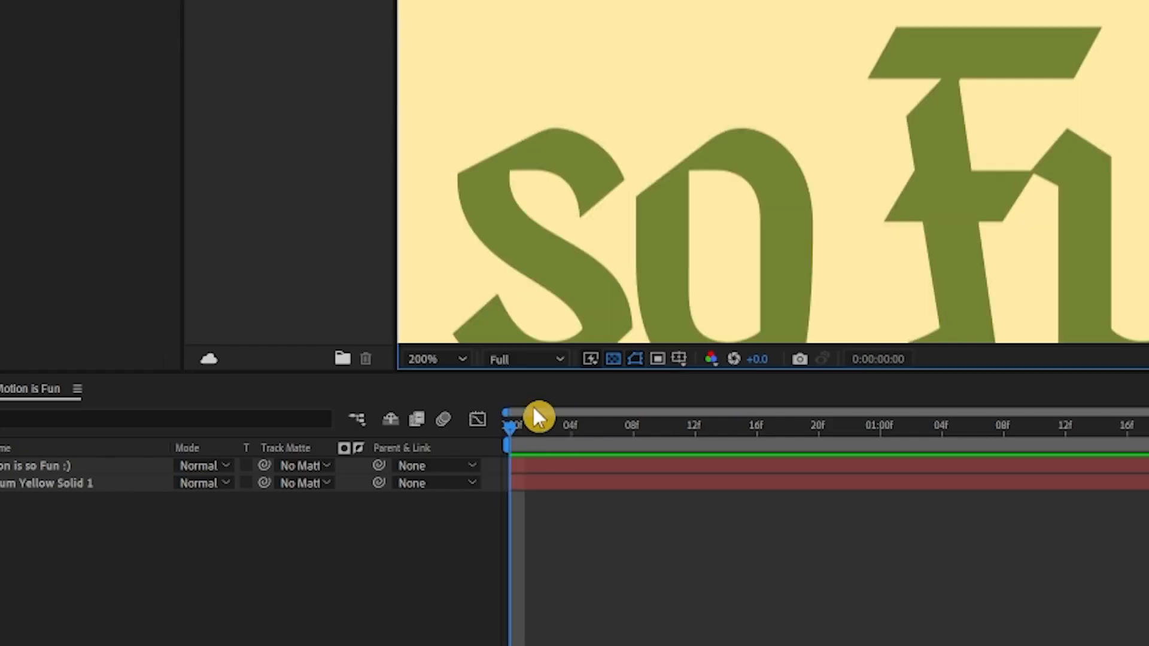
{"action": "left_click", "coordinate": [523, 359]}
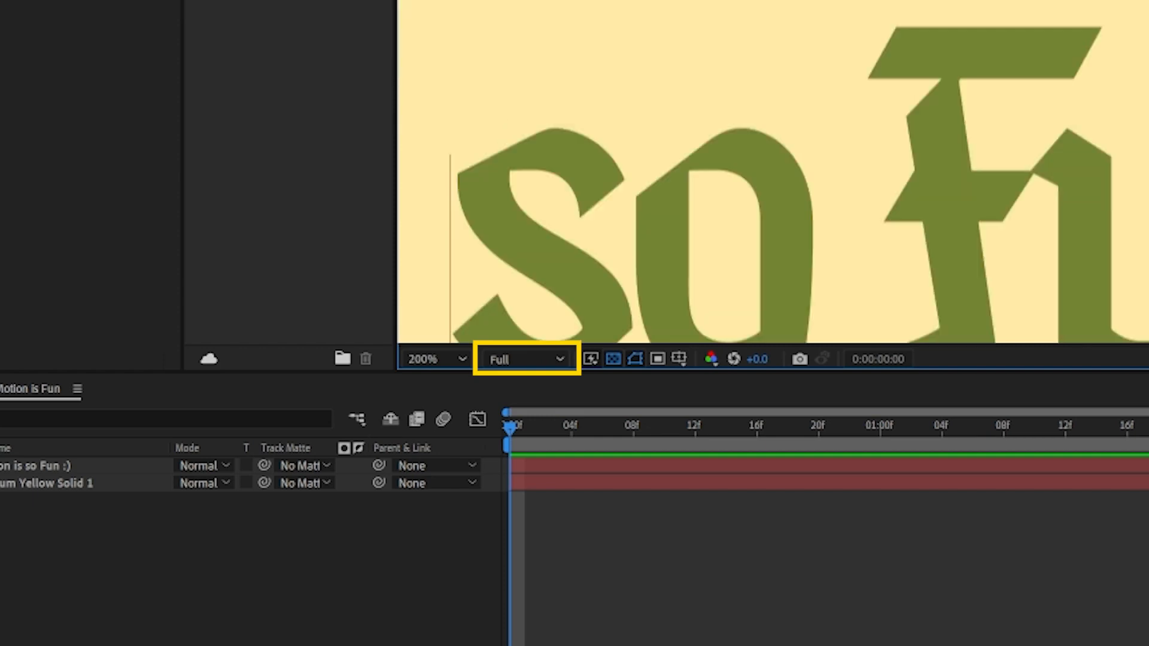
{"action": "left_click", "coordinate": [433, 358]}
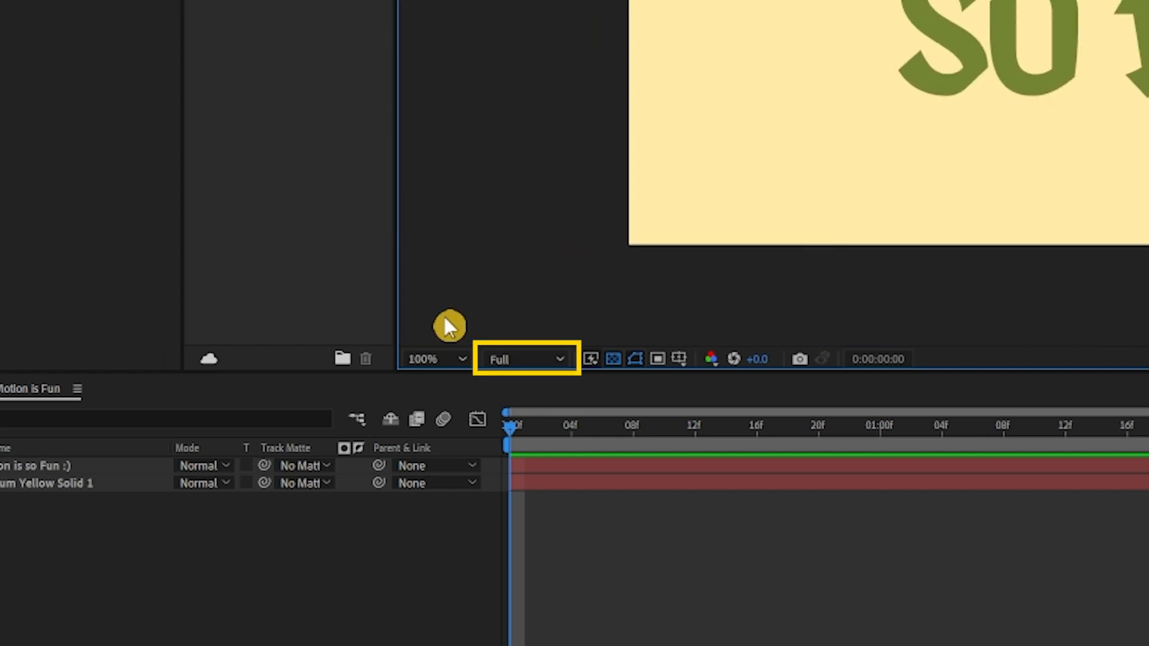
{"action": "left_click", "coordinate": [524, 359]}
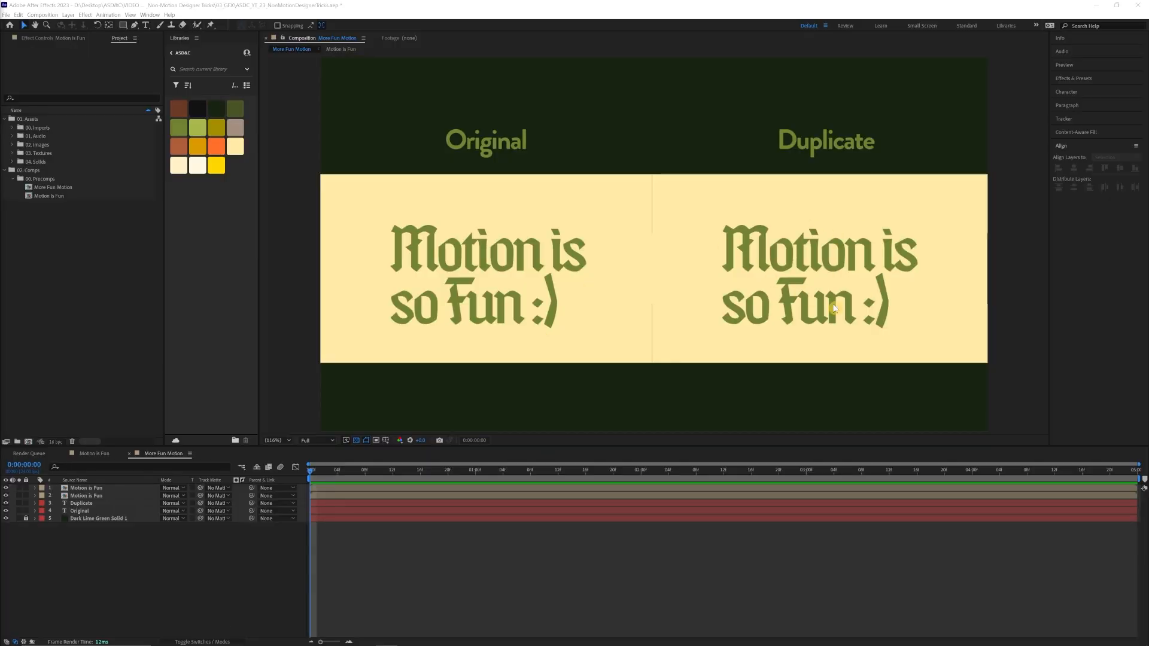
{"action": "mouse_move", "coordinate": [535, 267]}
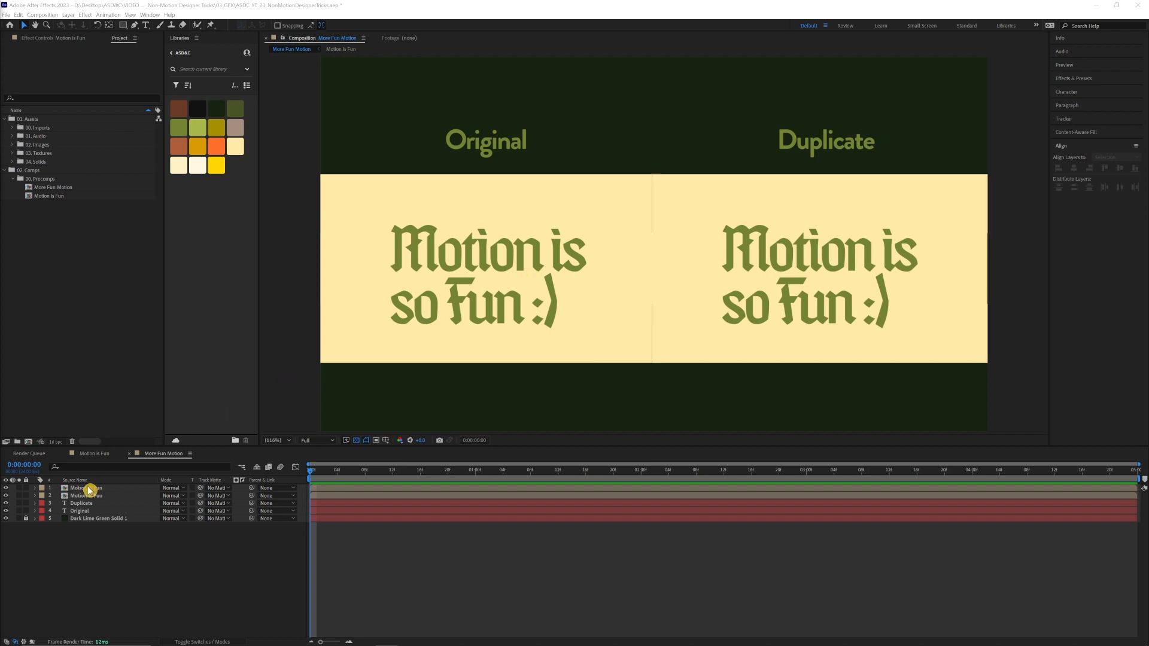
Inside the Motion is Fun precomp, recolour the yellow background solid to a dark colour.
{"action": "left_click", "coordinate": [84, 489]}
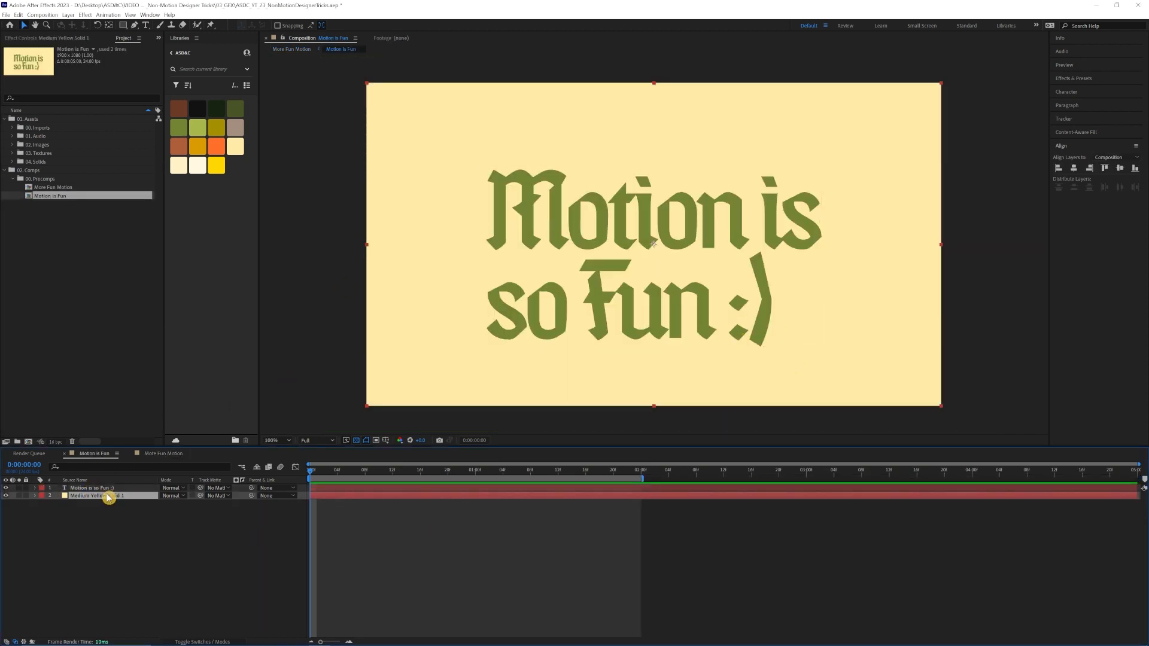
{"action": "left_click", "coordinate": [67, 14]}
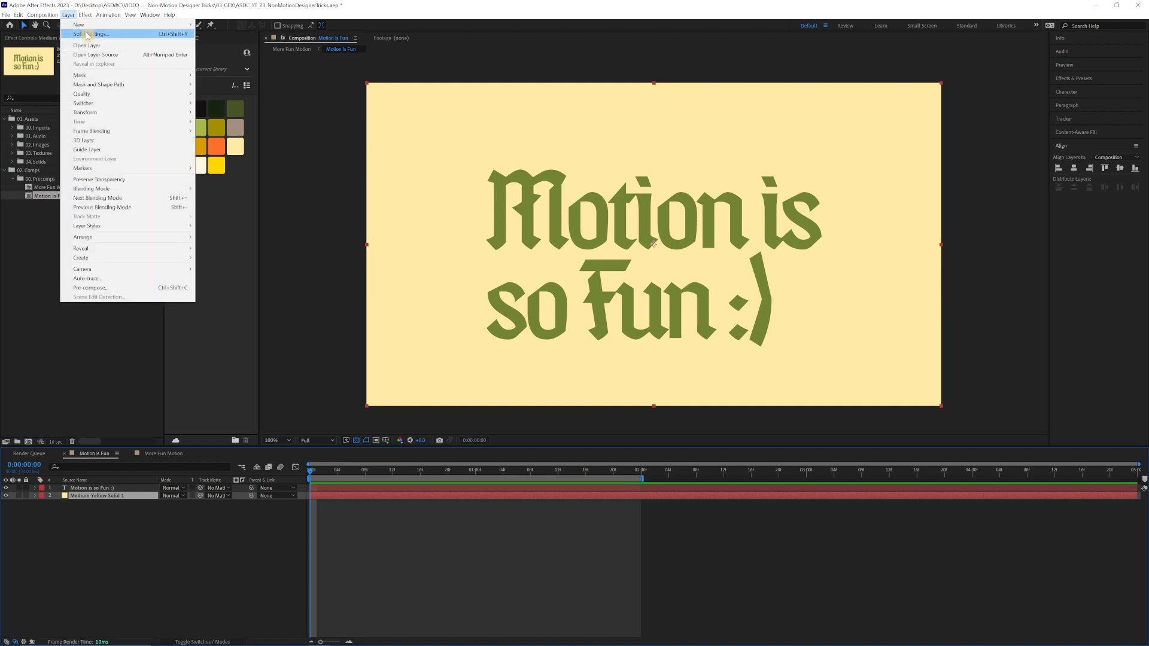
{"action": "left_click", "coordinate": [91, 34]}
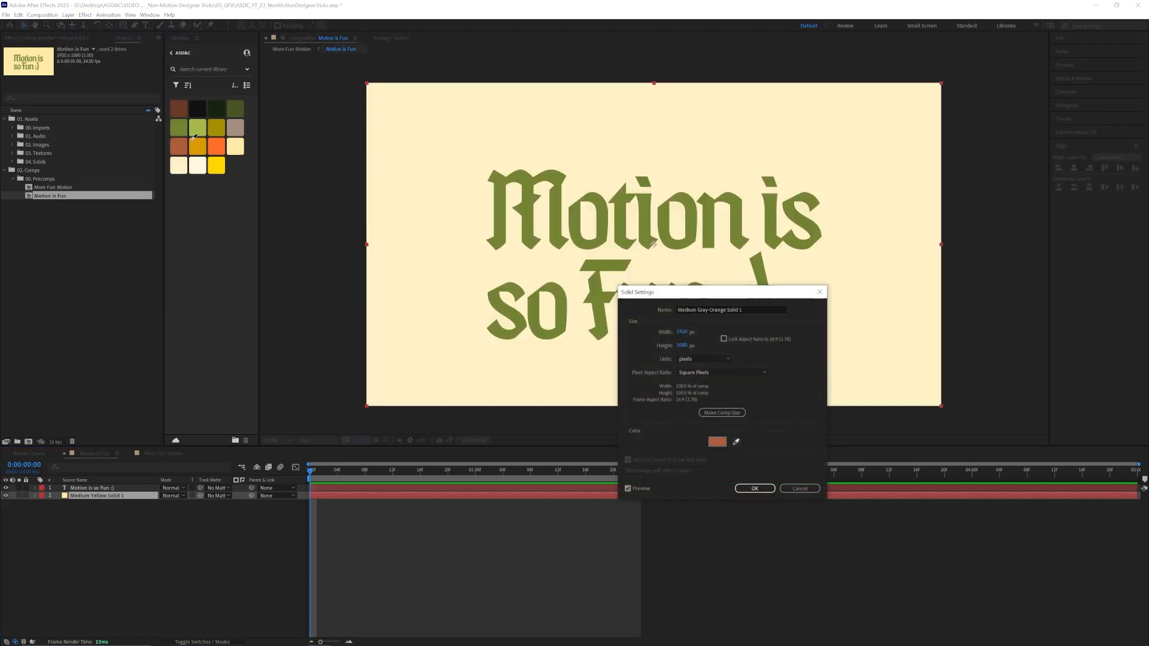
{"action": "left_click", "coordinate": [752, 488]}
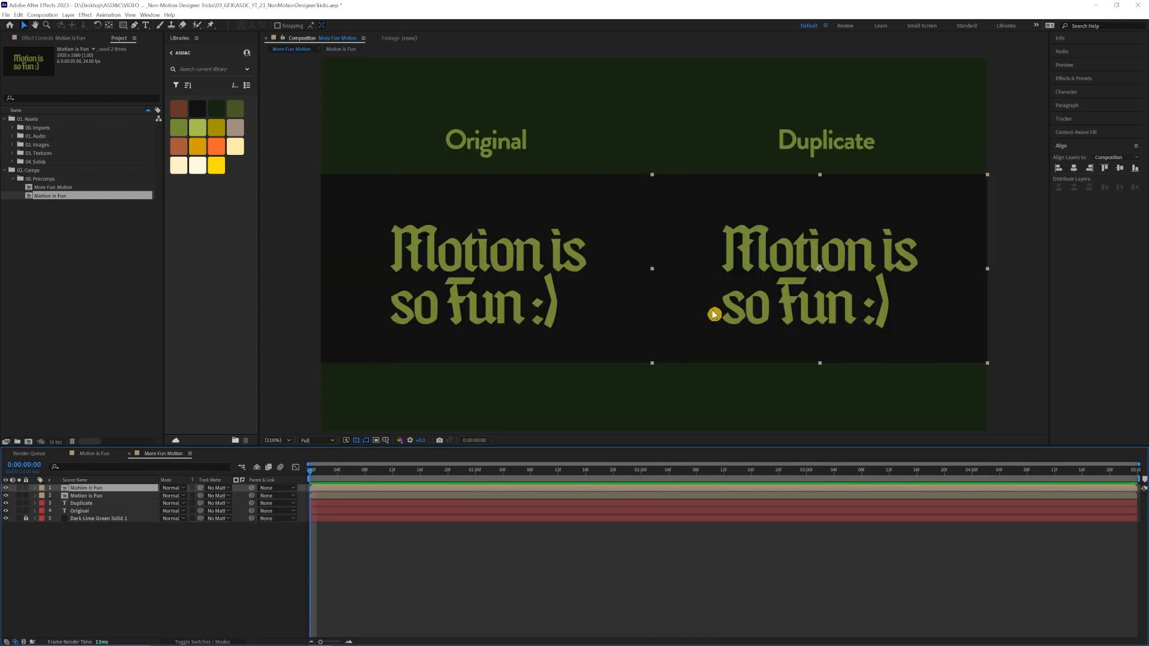
{"action": "mouse_move", "coordinate": [68, 191]}
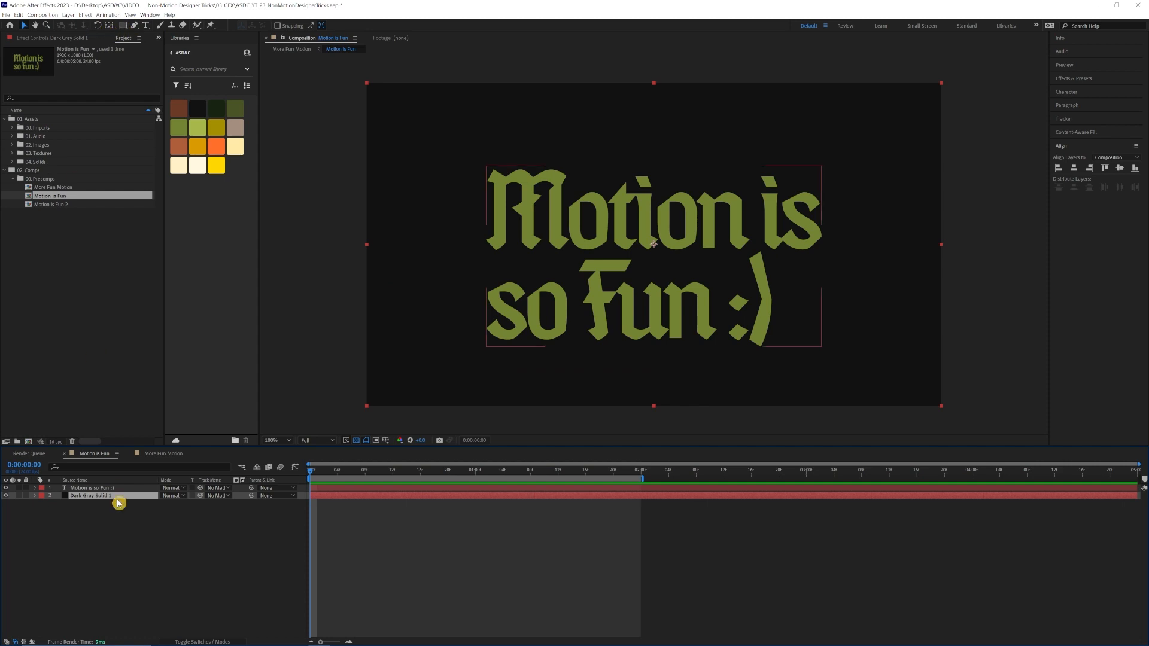
Select Dark Gray Solid 1 and bring up its Solid Settings.
{"action": "left_click", "coordinate": [67, 15]}
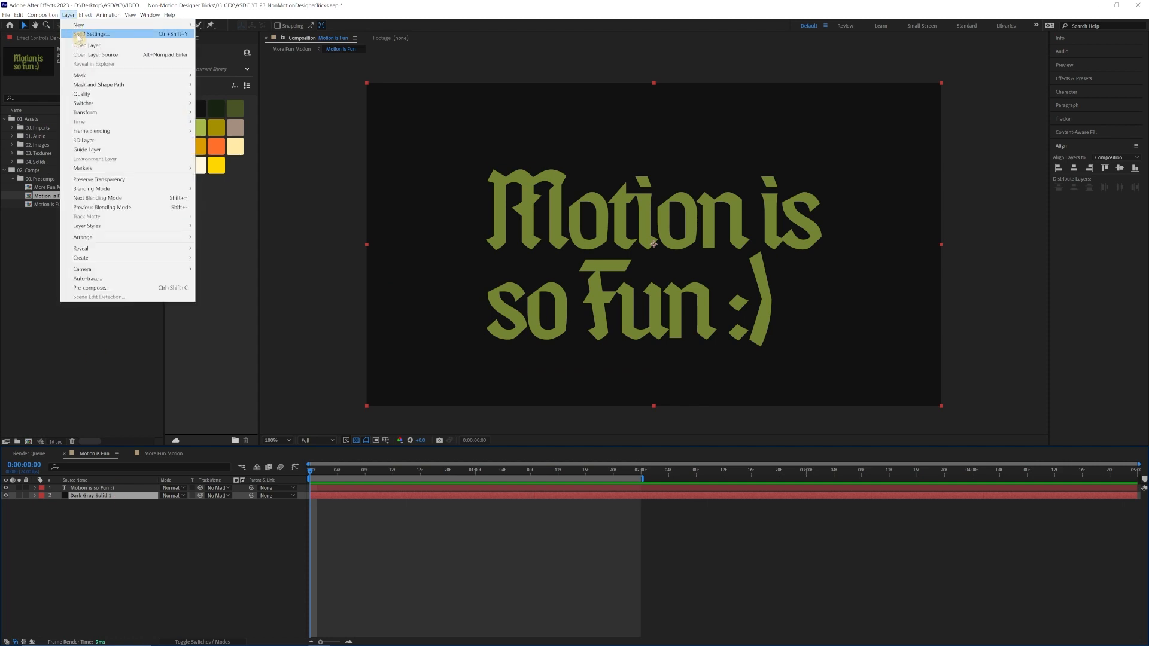
{"action": "left_click", "coordinate": [96, 33]}
{"action": "type", "text": "turbu"}
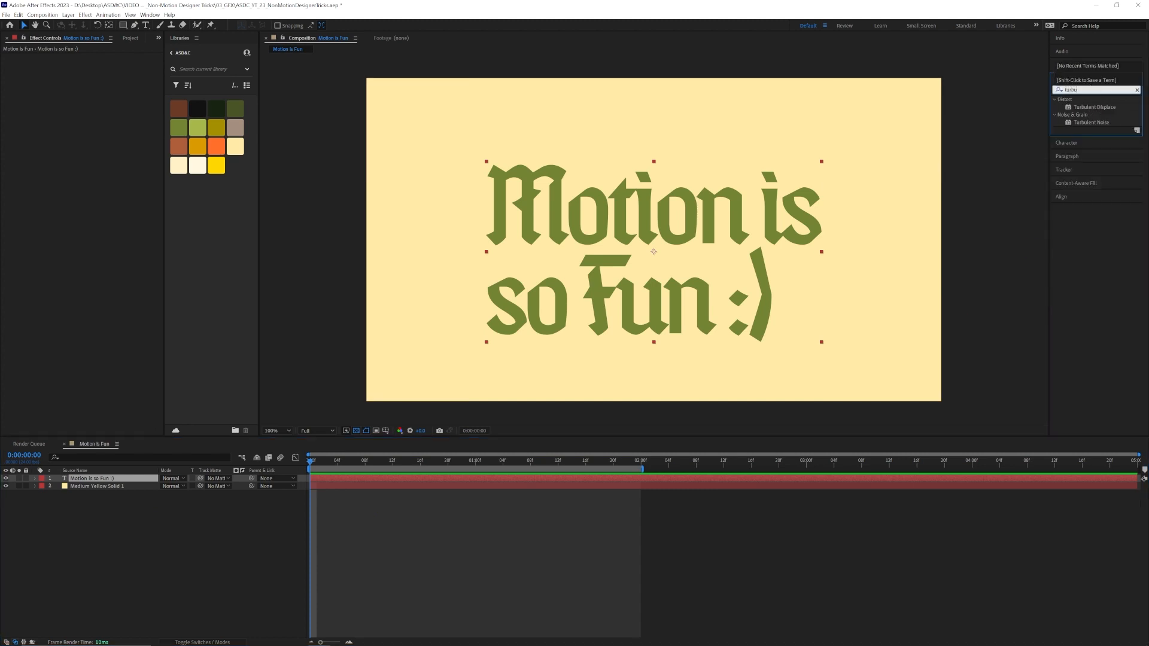
Apply Turbulent Displace to the text layer to make the letters wavy.
{"action": "double_click", "coordinate": [1095, 106]}
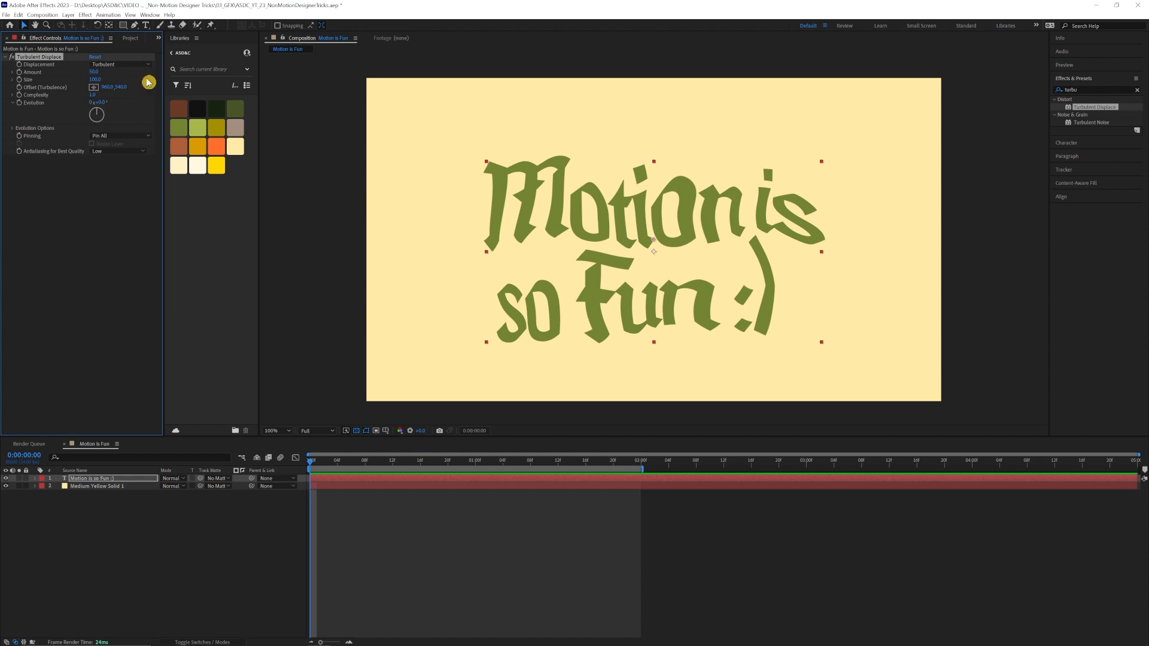
{"action": "left_click", "coordinate": [123, 37]}
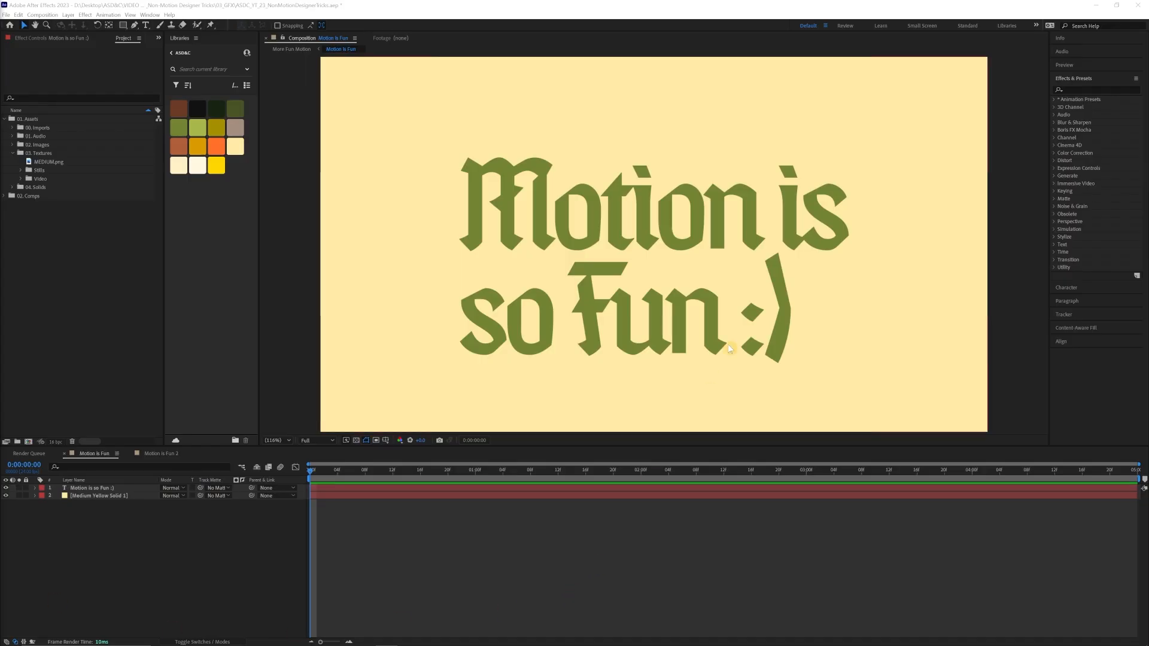
Place MEDIUM.png above the text and set its Track Matte to the text layer.
{"action": "left_click", "coordinate": [726, 308]}
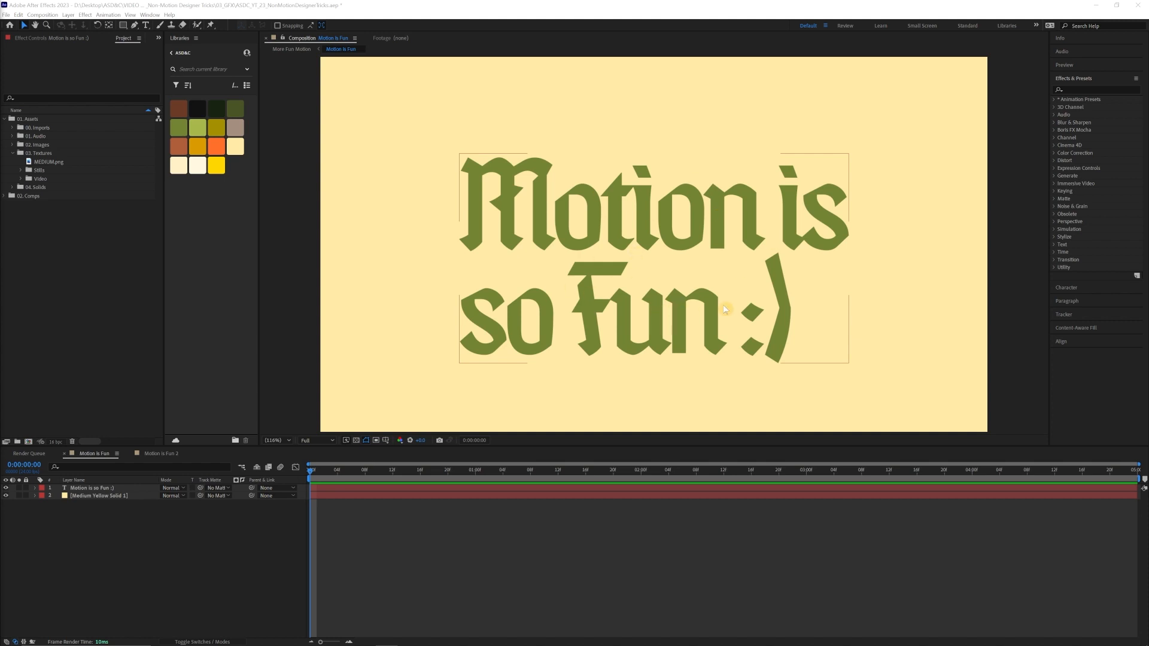
{"action": "left_click", "coordinate": [47, 161]}
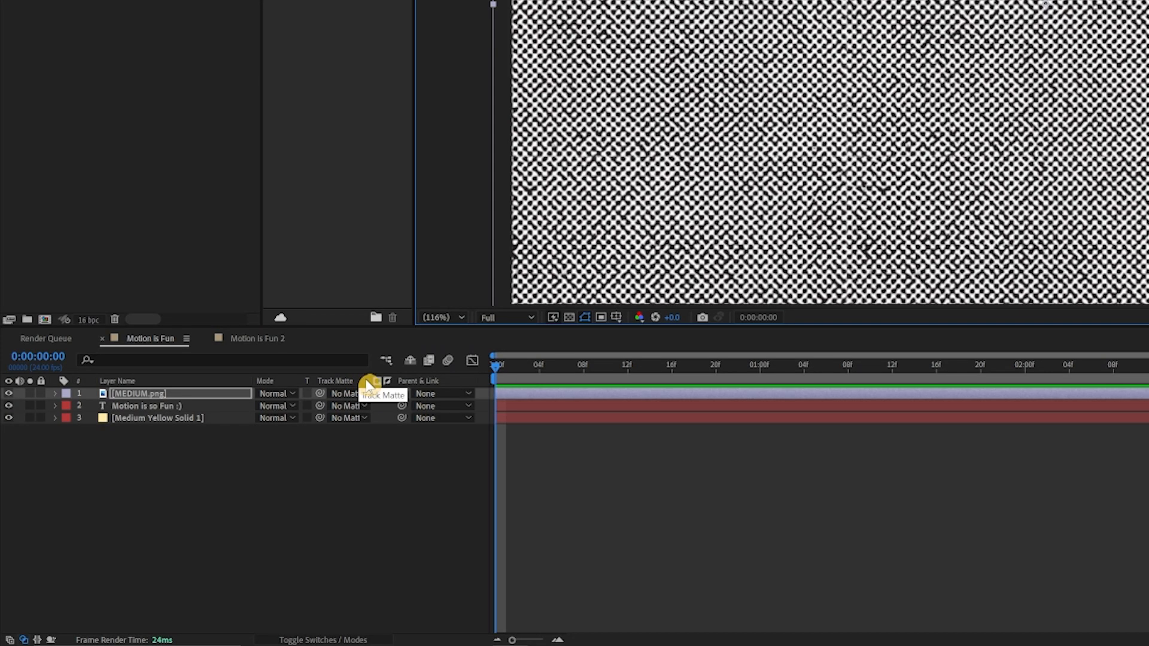
{"action": "left_click", "coordinate": [346, 394]}
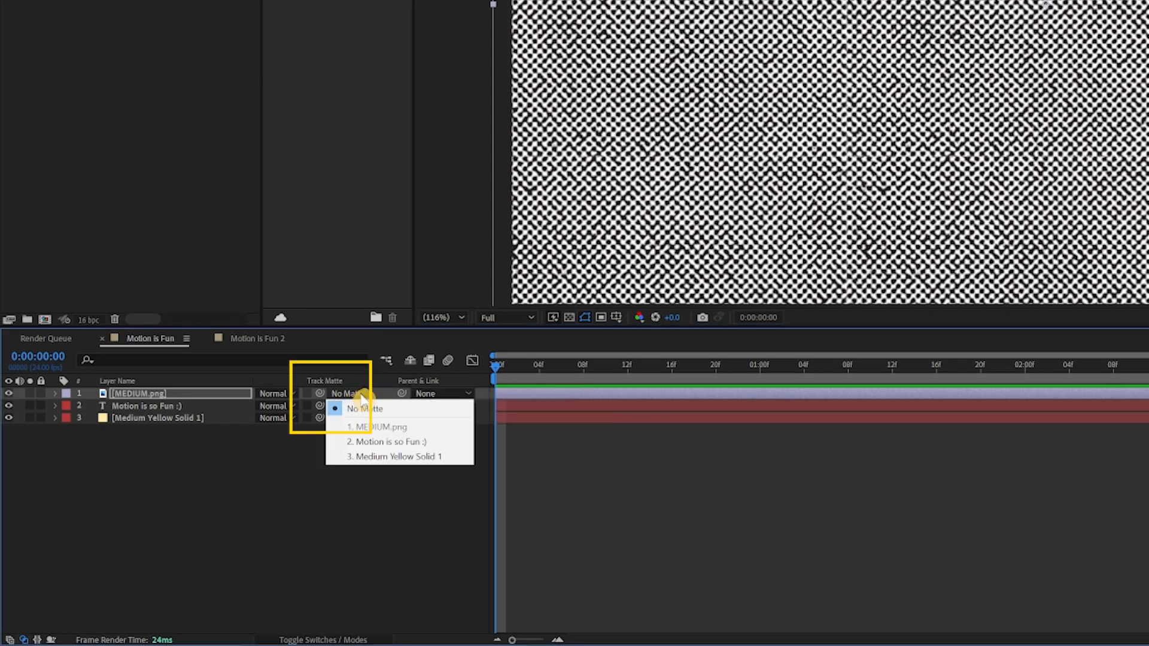
{"action": "left_click", "coordinate": [361, 408]}
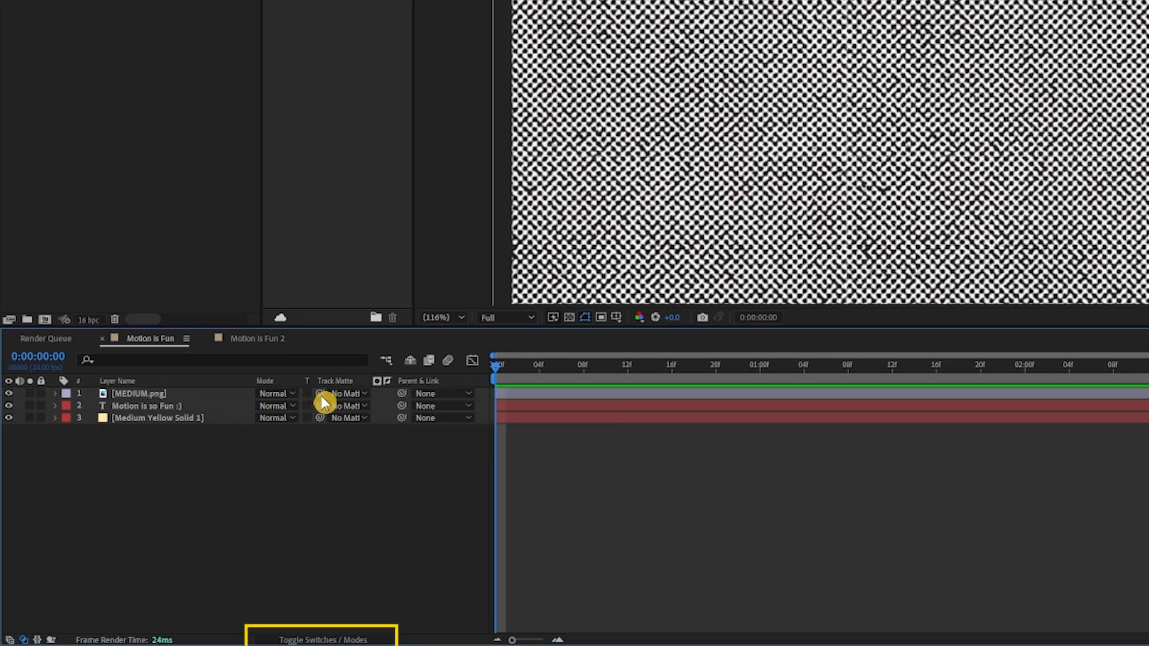
{"action": "left_click", "coordinate": [344, 393]}
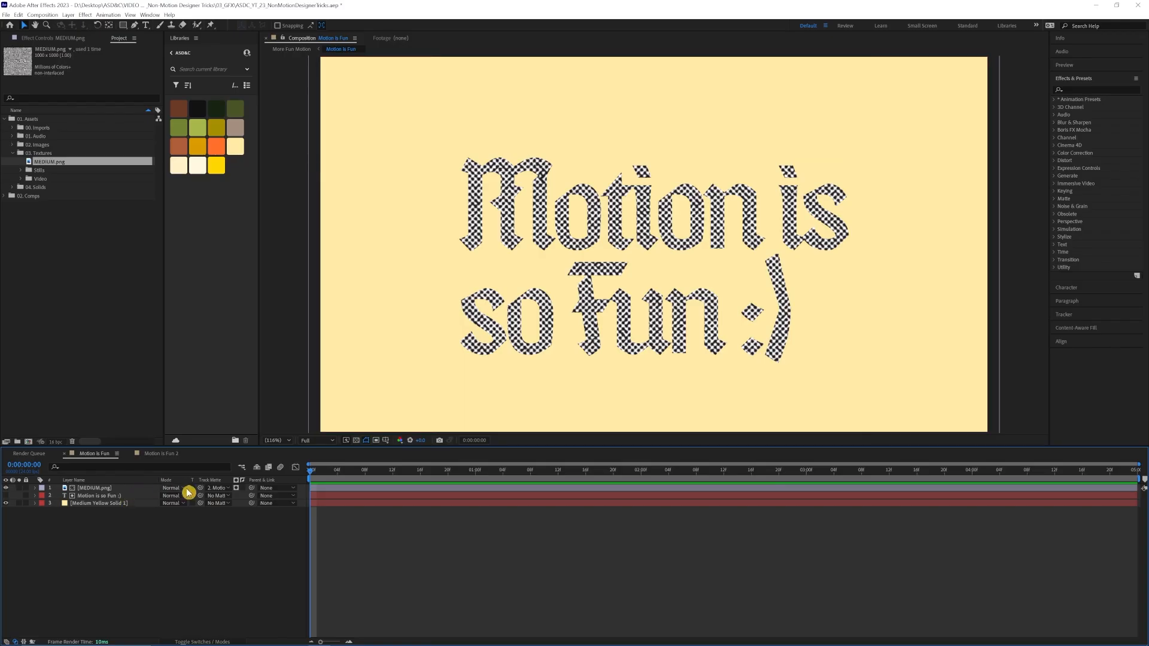
Set the MEDIUM.png texture layer's blending mode to Multiply over the green lettering.
{"action": "left_click", "coordinate": [173, 488]}
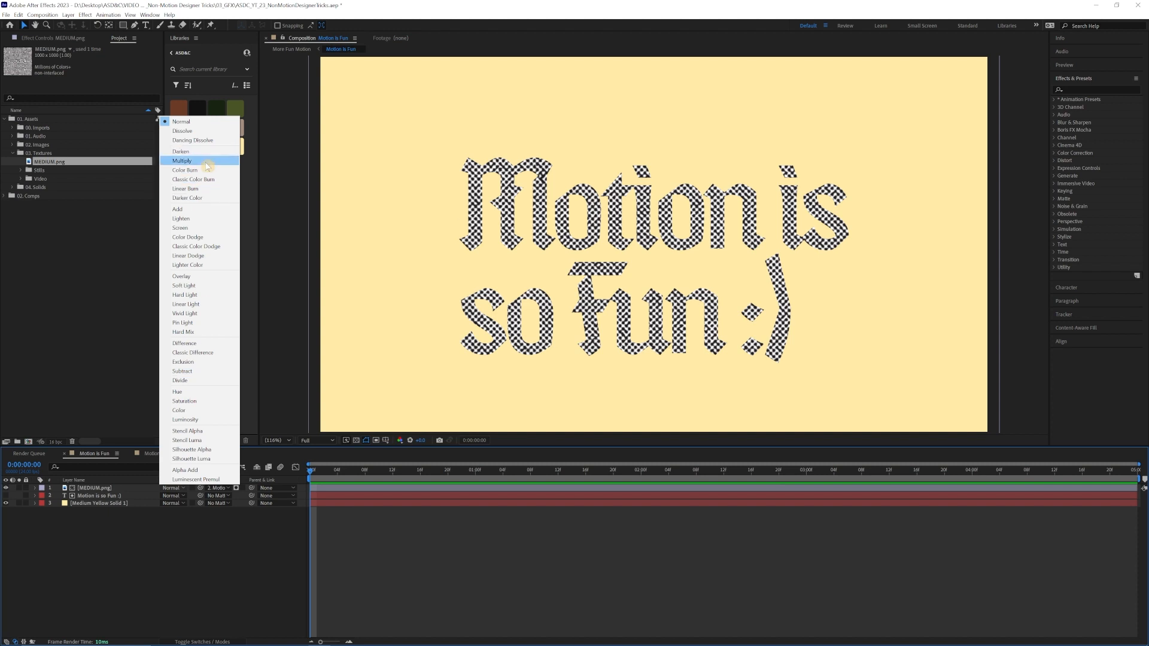
{"action": "left_click", "coordinate": [182, 161]}
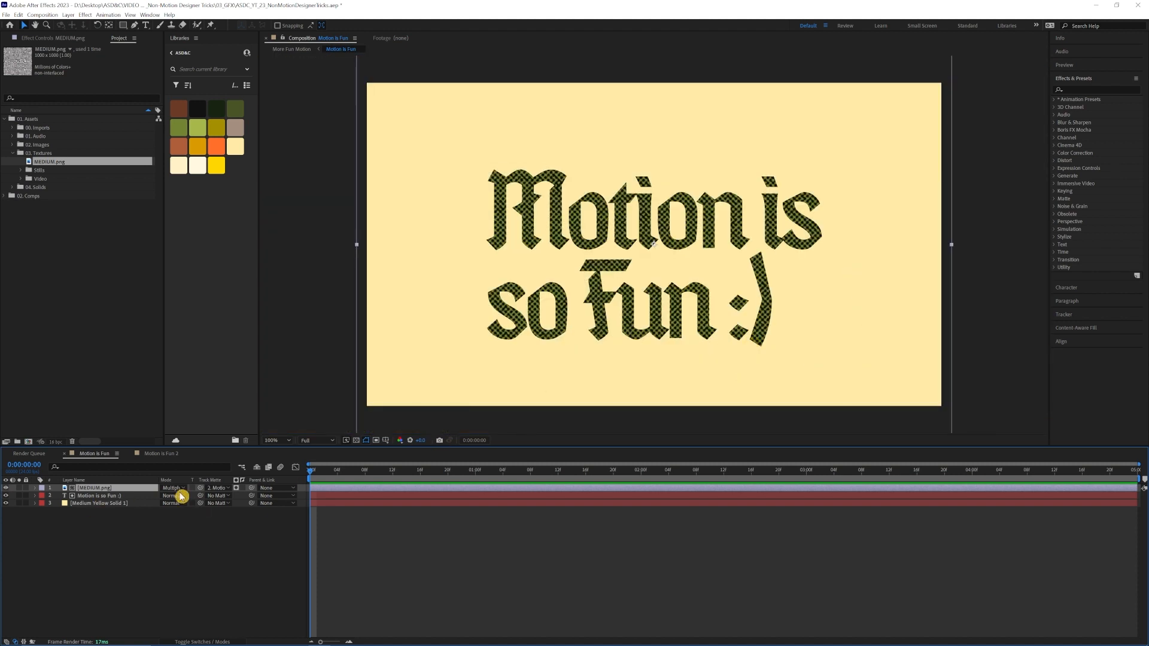
{"action": "left_click", "coordinate": [93, 487]}
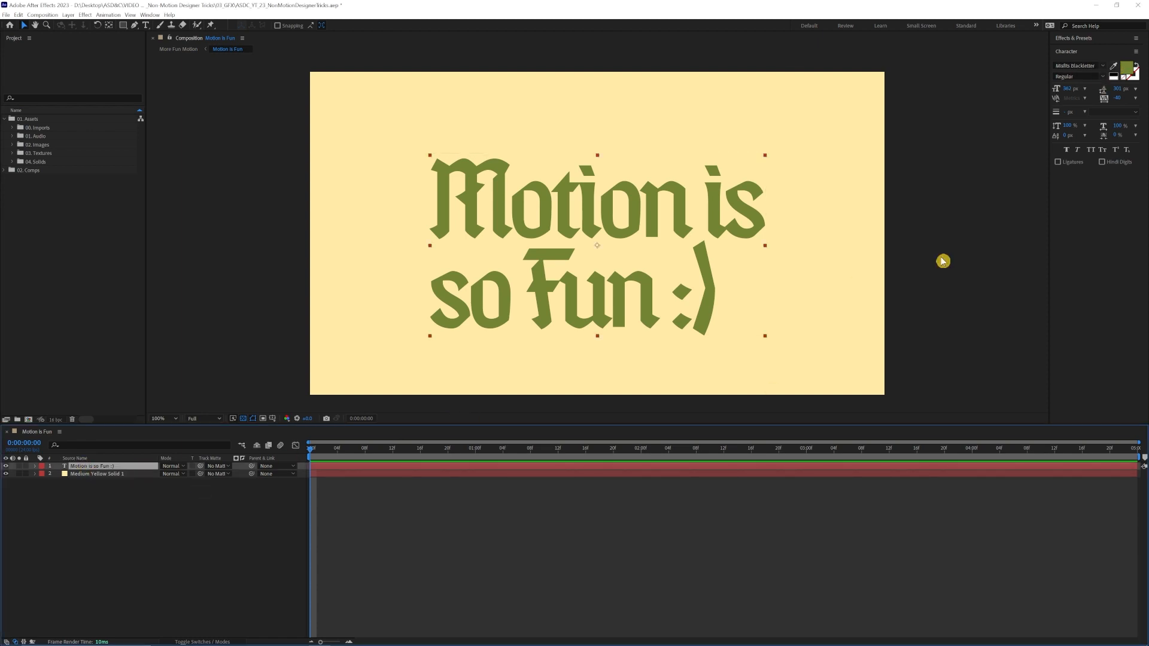
{"action": "mouse_move", "coordinate": [392, 66]}
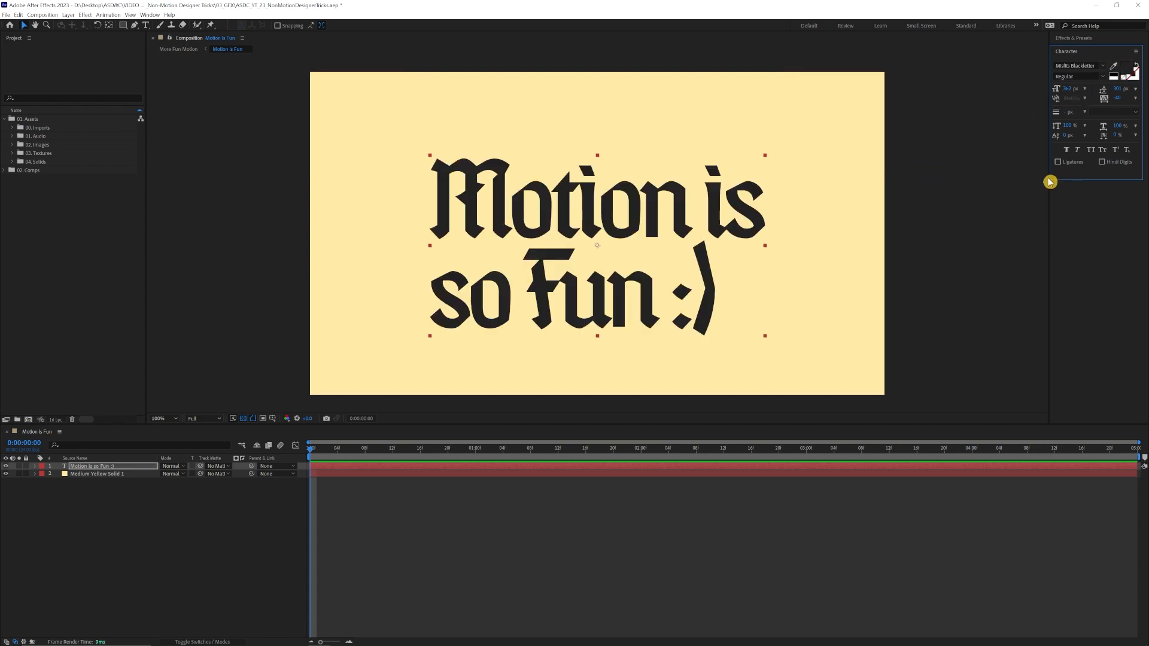
Change the text Fill Color in the Character panel from green to near-black.
{"action": "left_click", "coordinate": [1114, 66]}
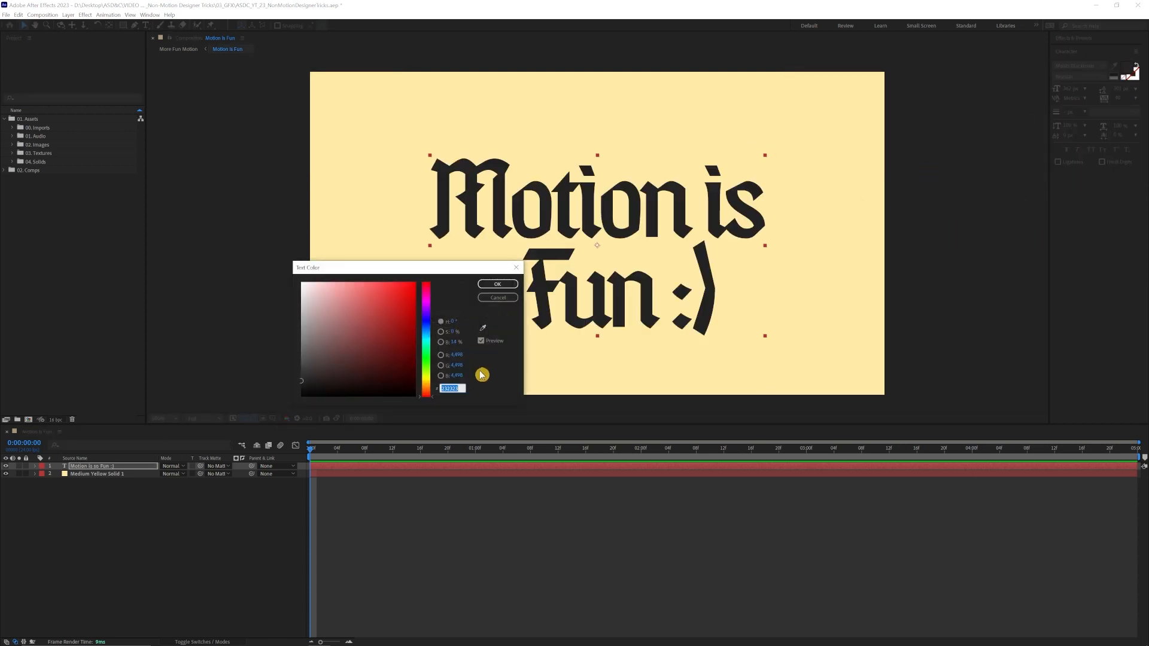
{"action": "left_click", "coordinate": [497, 283]}
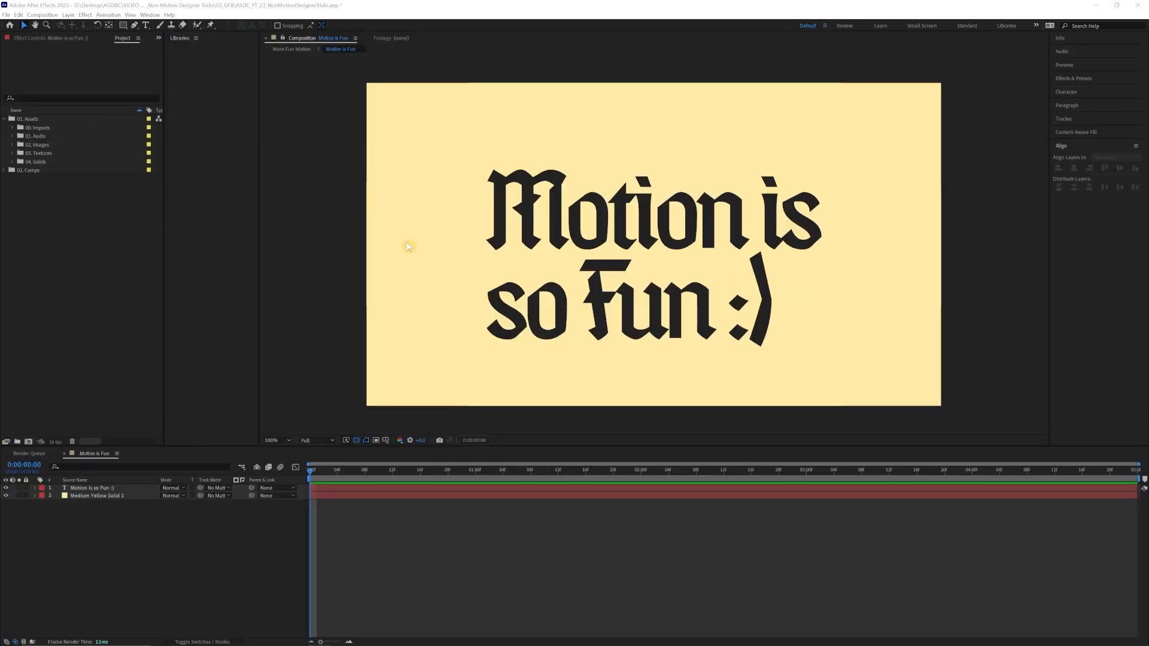
Recolour the selected text layer's fill with the green Libraries swatch.
{"action": "left_click", "coordinate": [179, 38]}
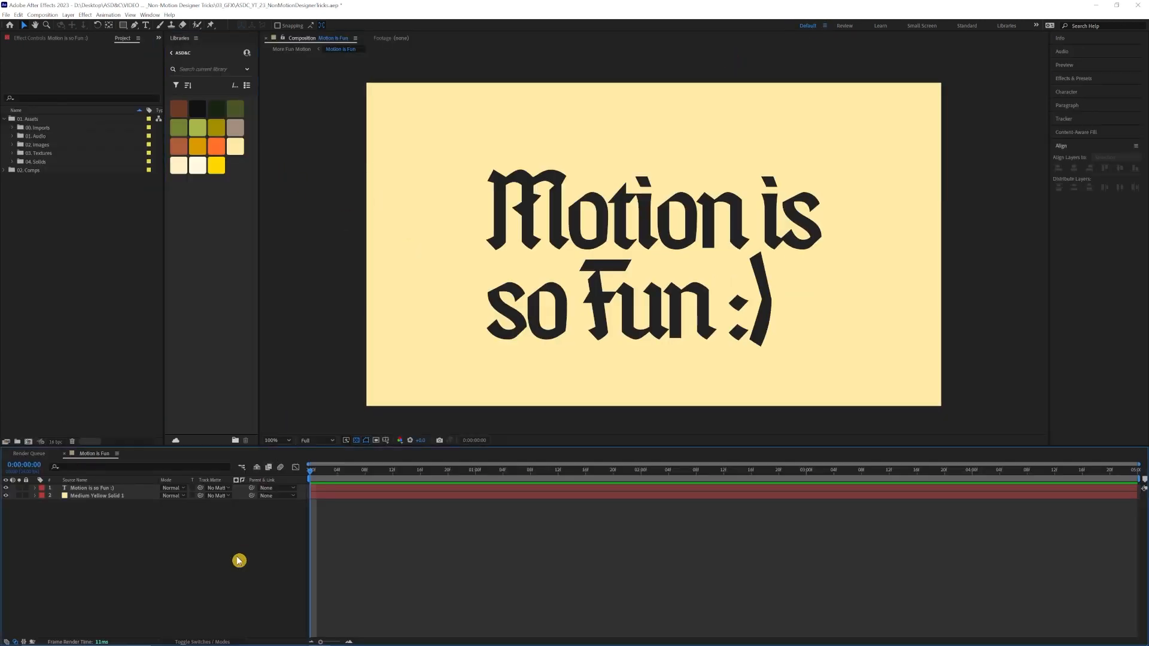
{"action": "mouse_move", "coordinate": [256, 282]}
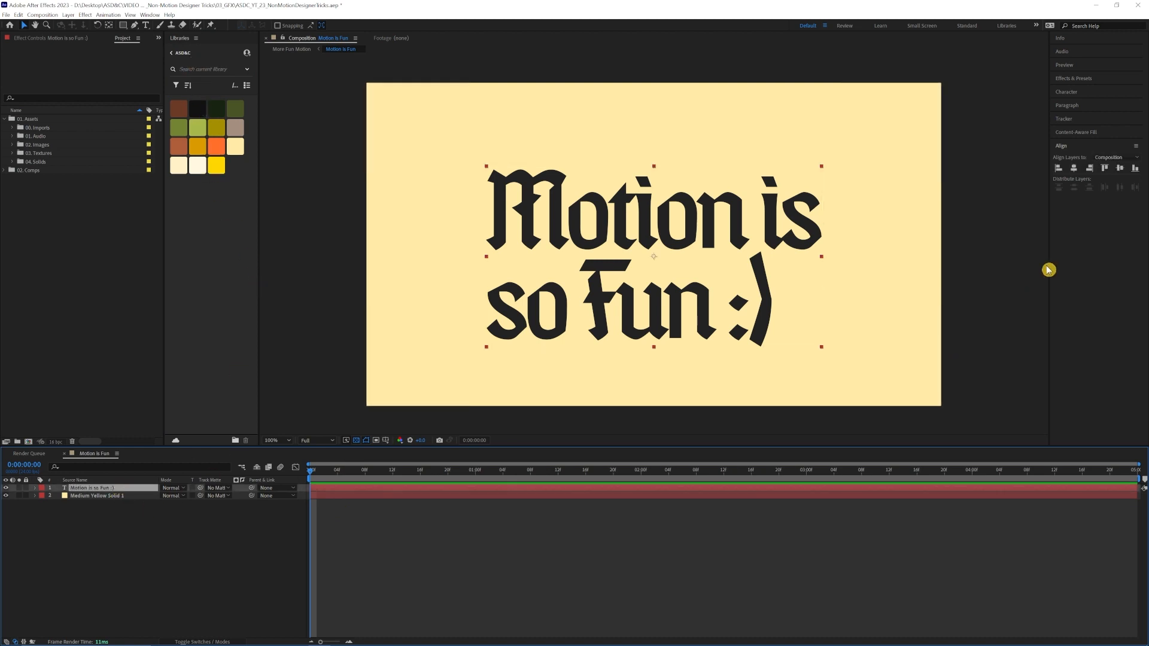
{"action": "left_click", "coordinate": [1065, 93]}
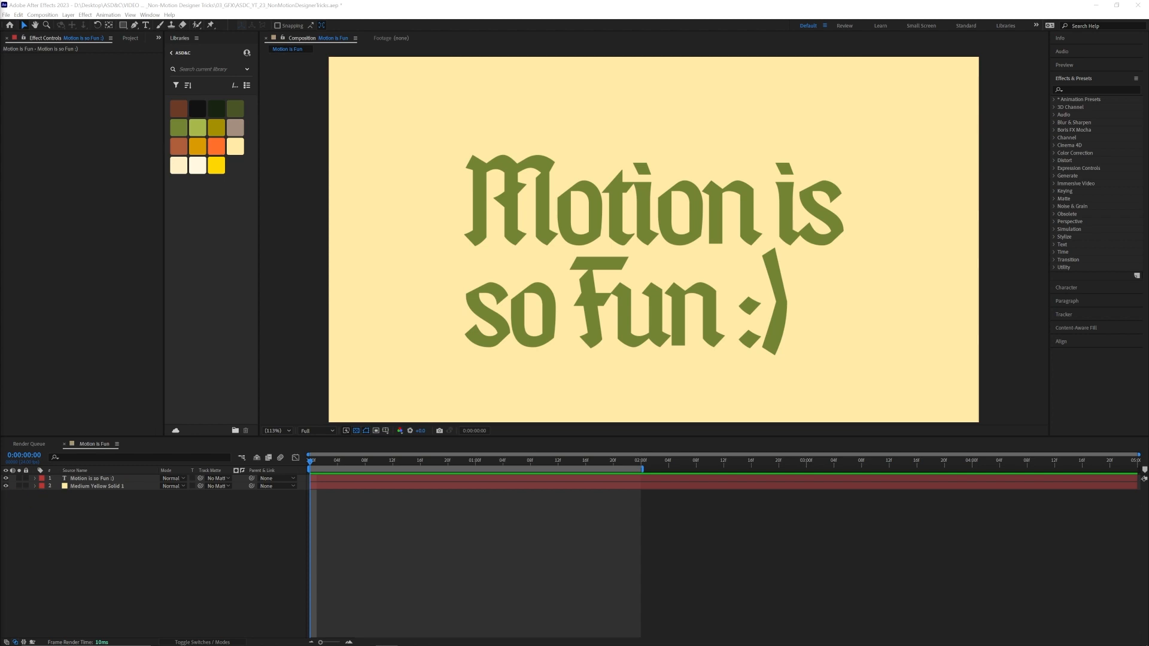
Hide Medium Yellow Solid 1 and check the lettering against the transparency grid.
{"action": "left_click", "coordinate": [7, 485]}
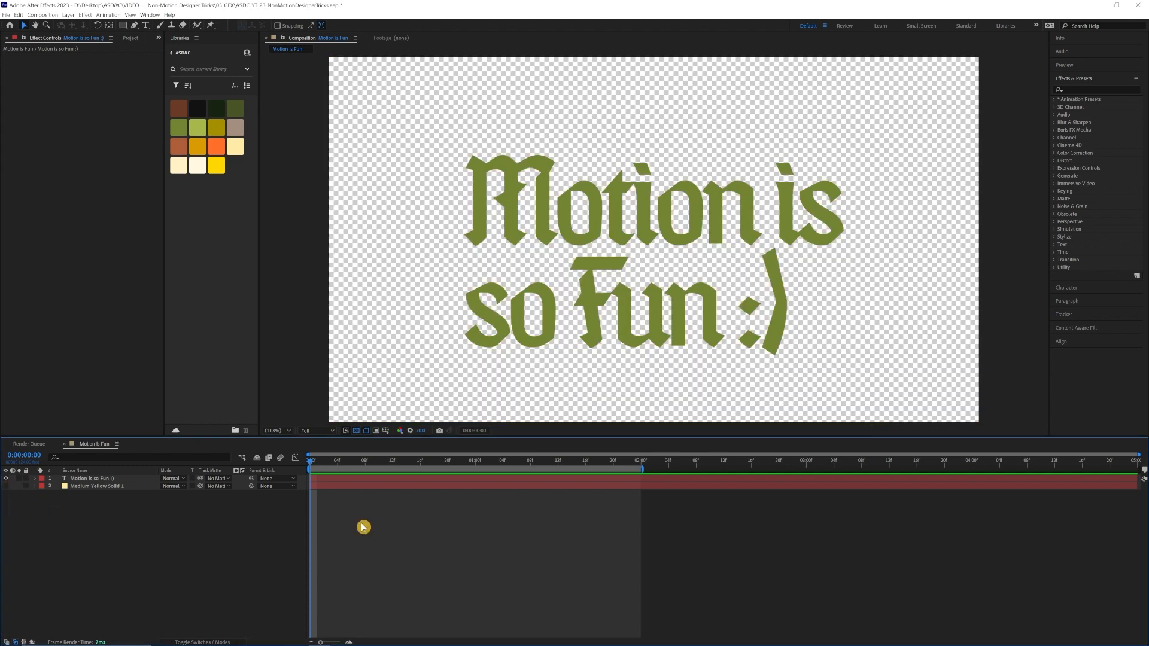
{"action": "mouse_move", "coordinate": [359, 432]}
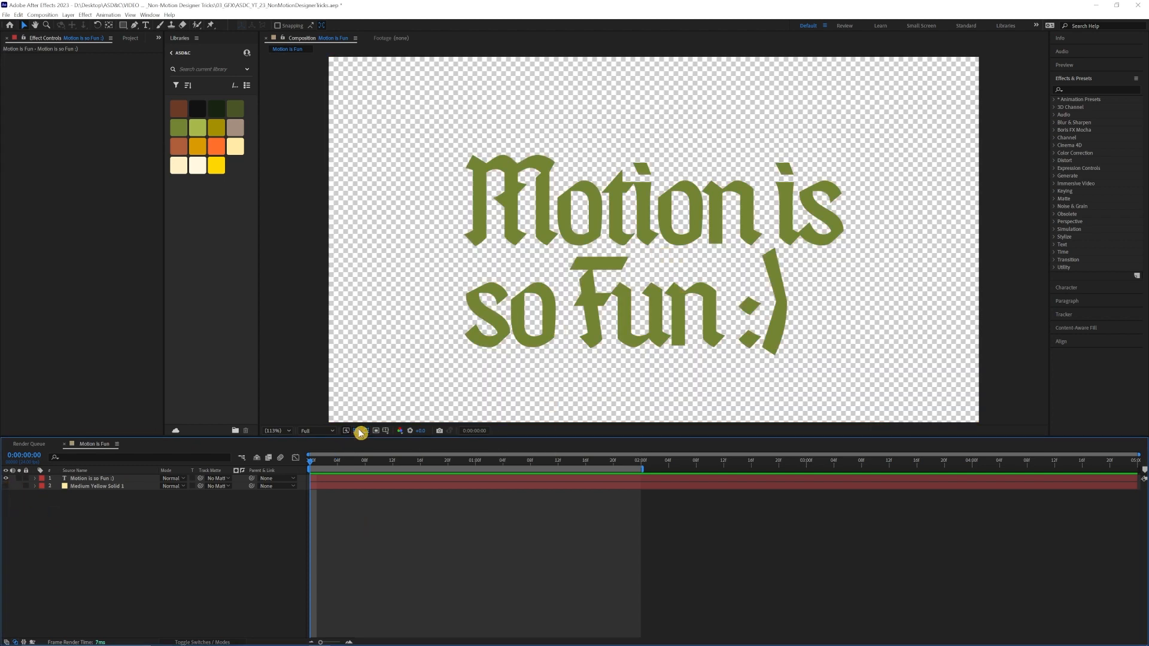
{"action": "left_click", "coordinate": [361, 430]}
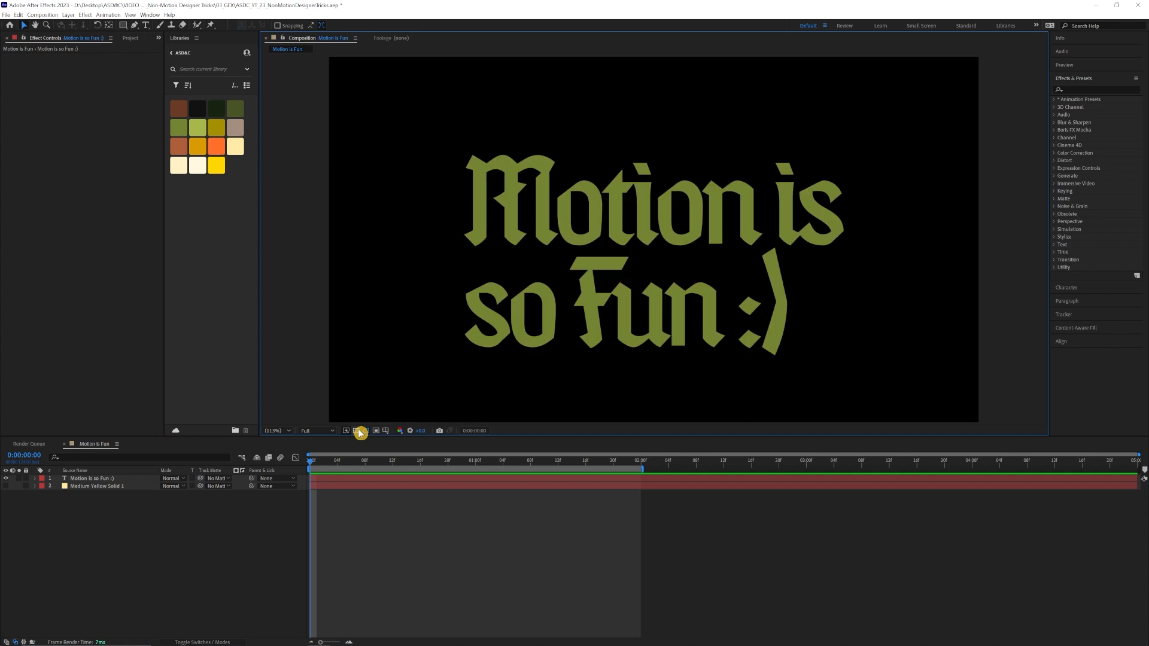
{"action": "left_click", "coordinate": [355, 431]}
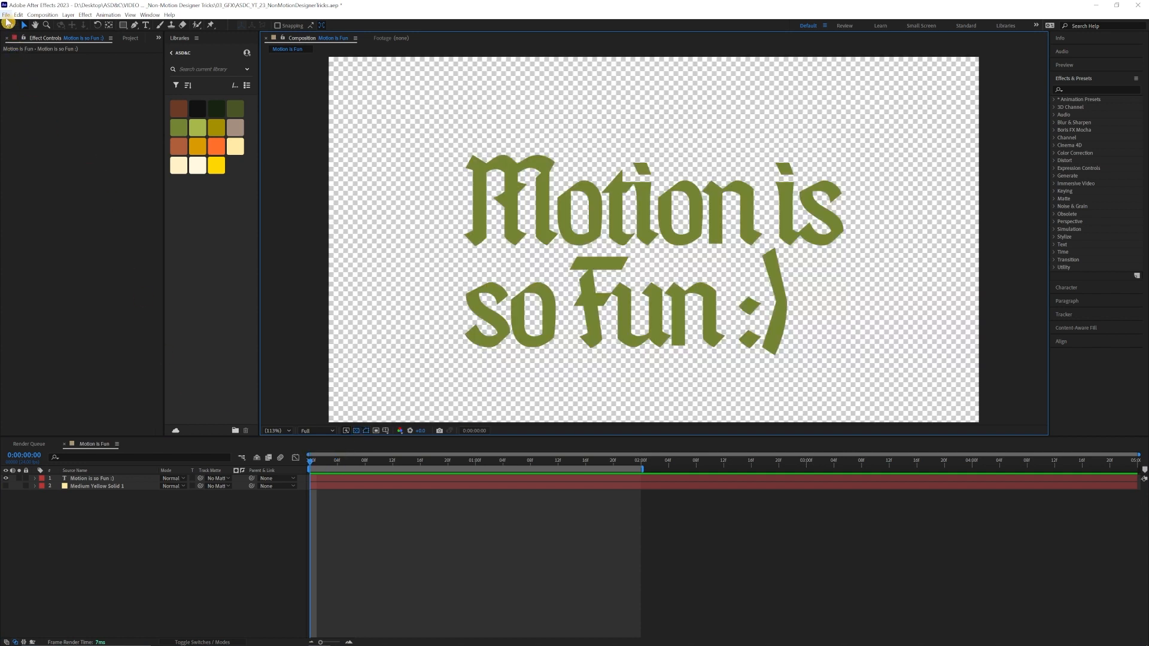
{"action": "left_click", "coordinate": [6, 15]}
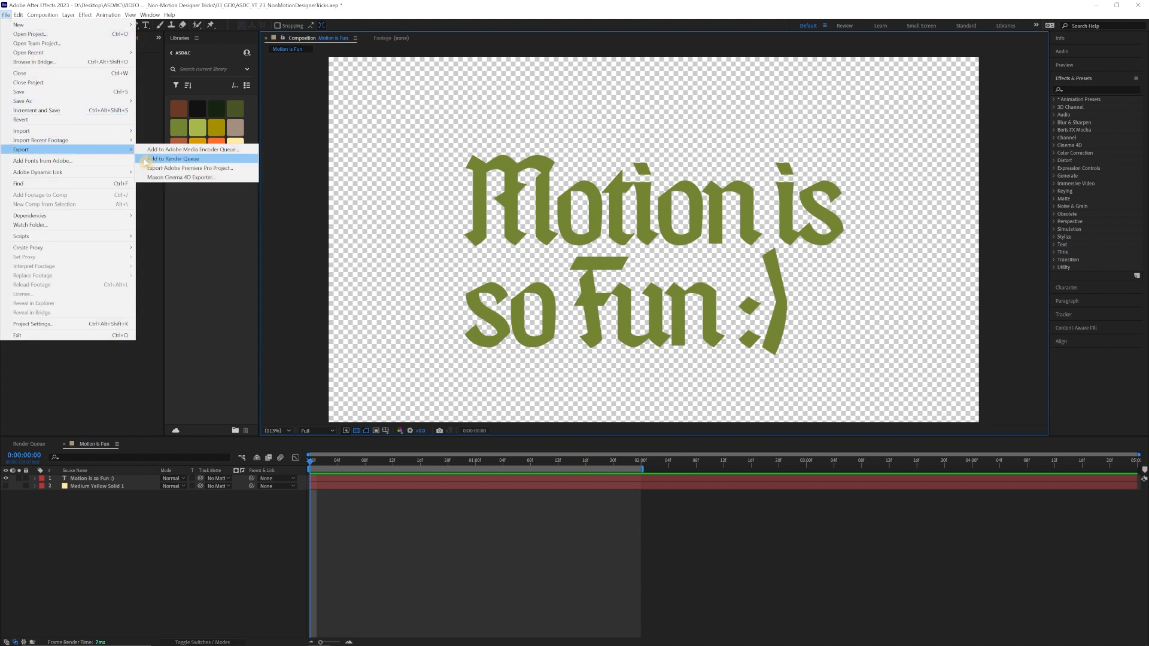
Add the comp to the Render Queue with QuickTime set to the Apple ProRes 4444 codec.
{"action": "left_click", "coordinate": [171, 159]}
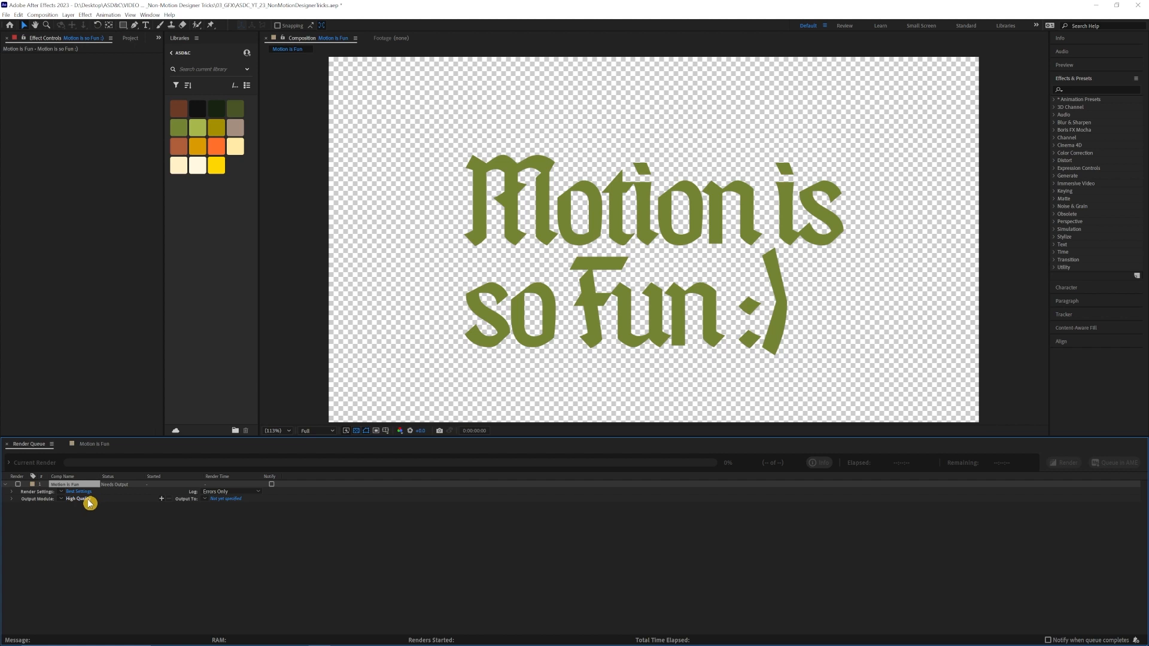
{"action": "left_click", "coordinate": [78, 499]}
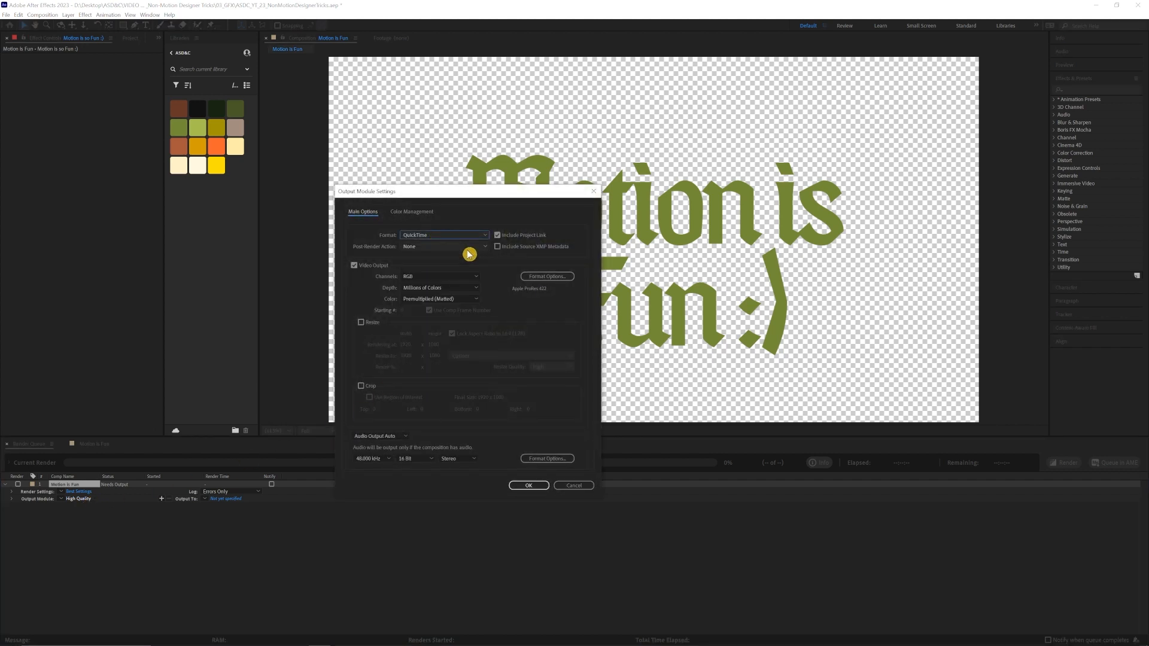
{"action": "left_click", "coordinate": [547, 276]}
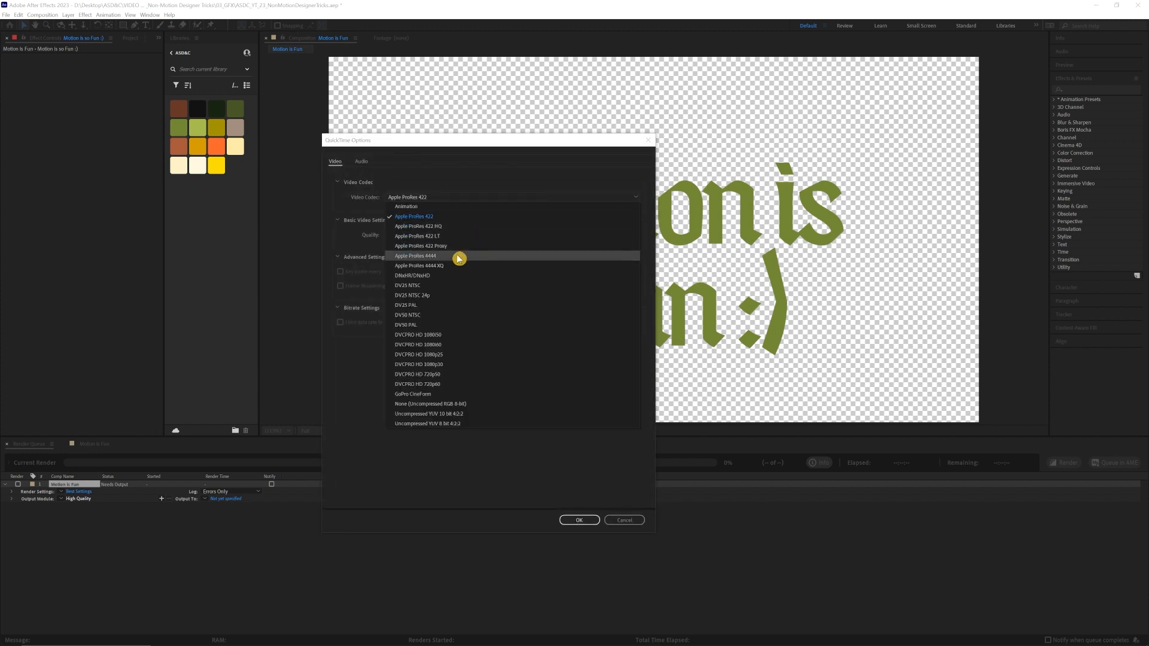
{"action": "left_click", "coordinate": [414, 255]}
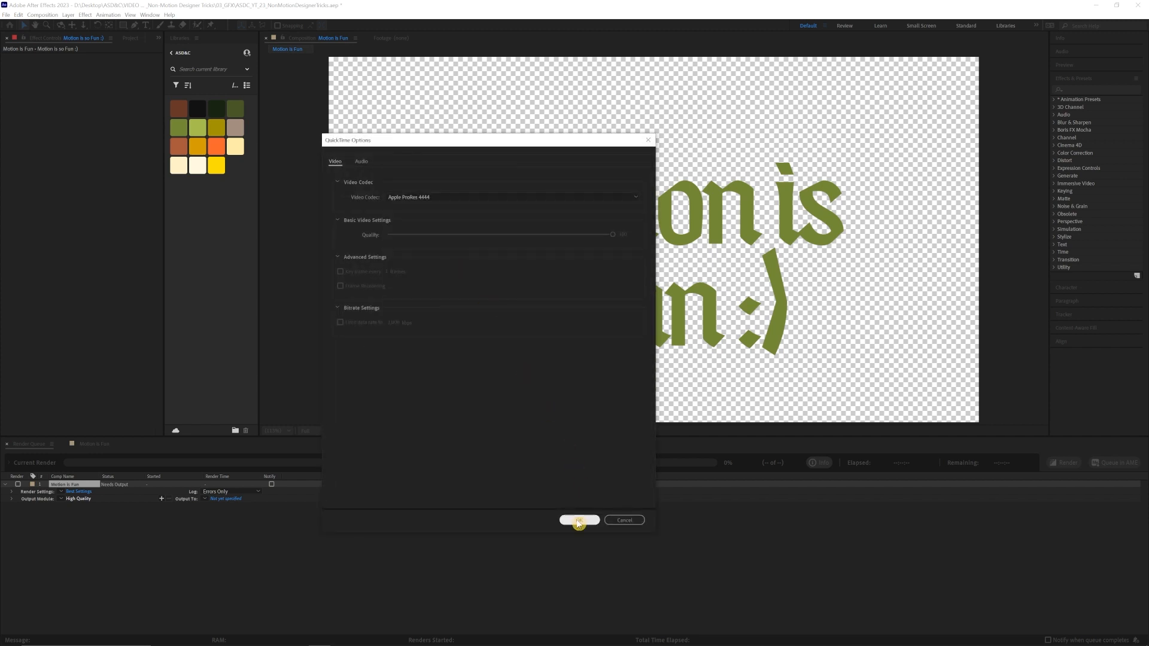
{"action": "left_click", "coordinate": [578, 520]}
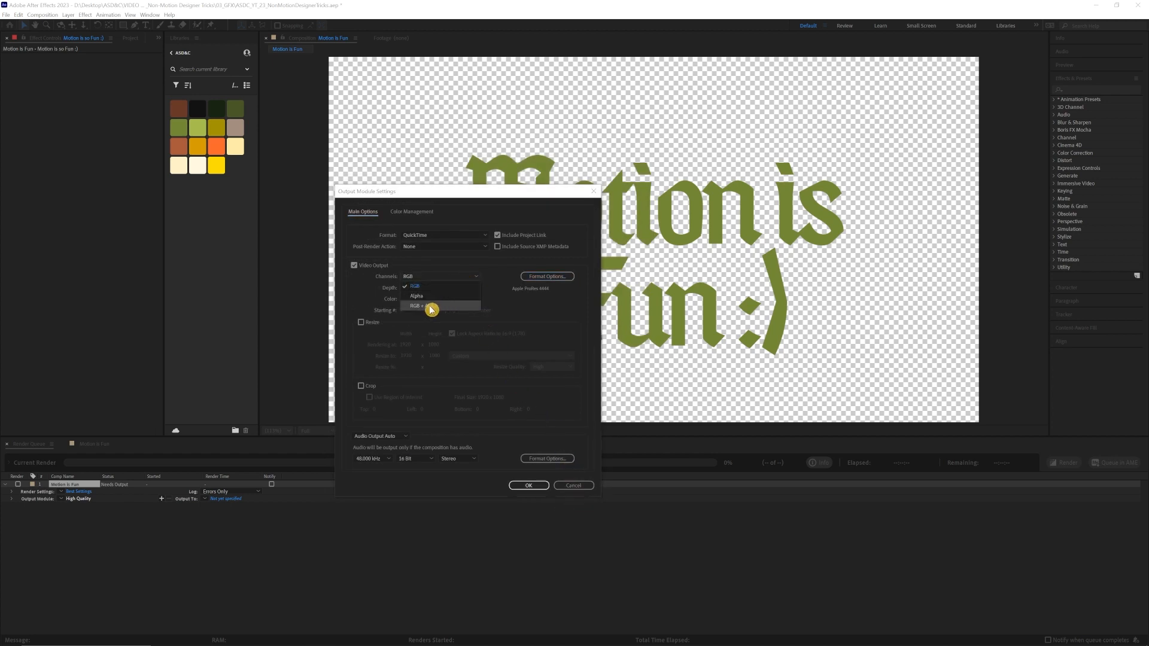
Set channels to RGB + Alpha, confirm the output module, and choose the output file location.
{"action": "left_click", "coordinate": [431, 306]}
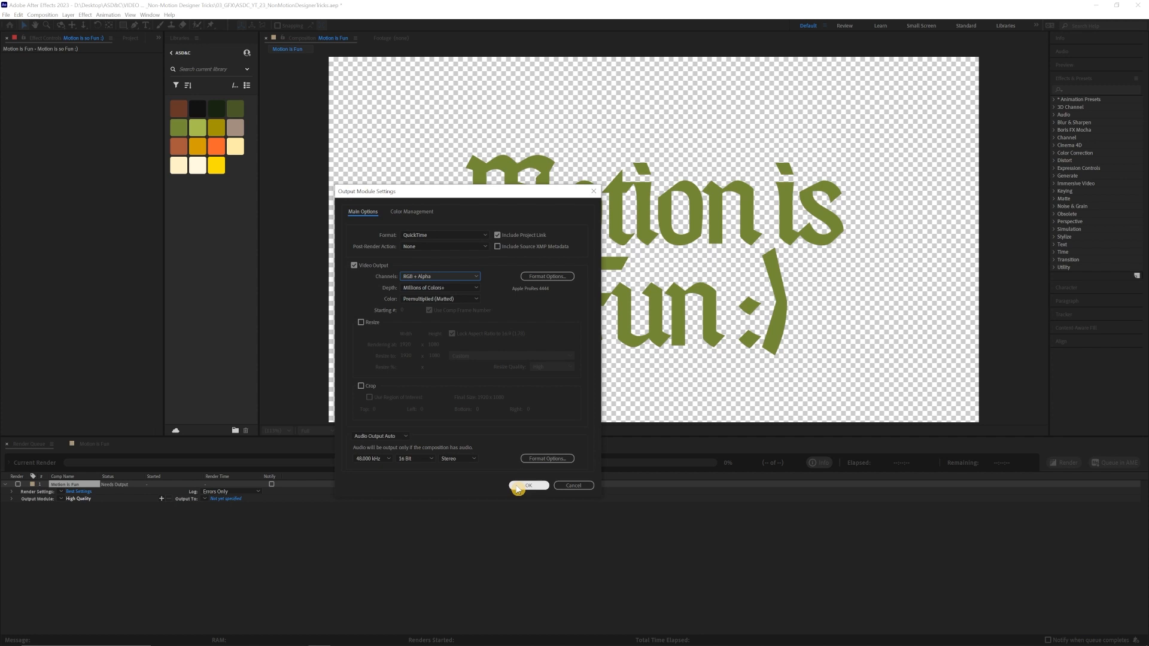
{"action": "left_click", "coordinate": [529, 485]}
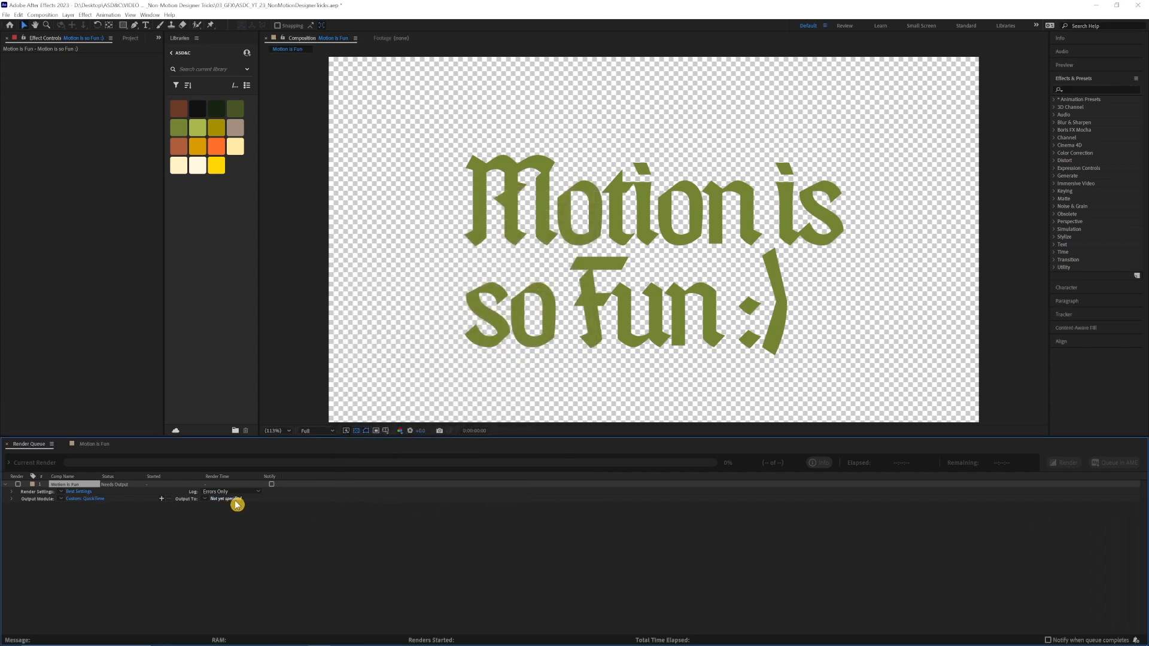
{"action": "left_click", "coordinate": [224, 498]}
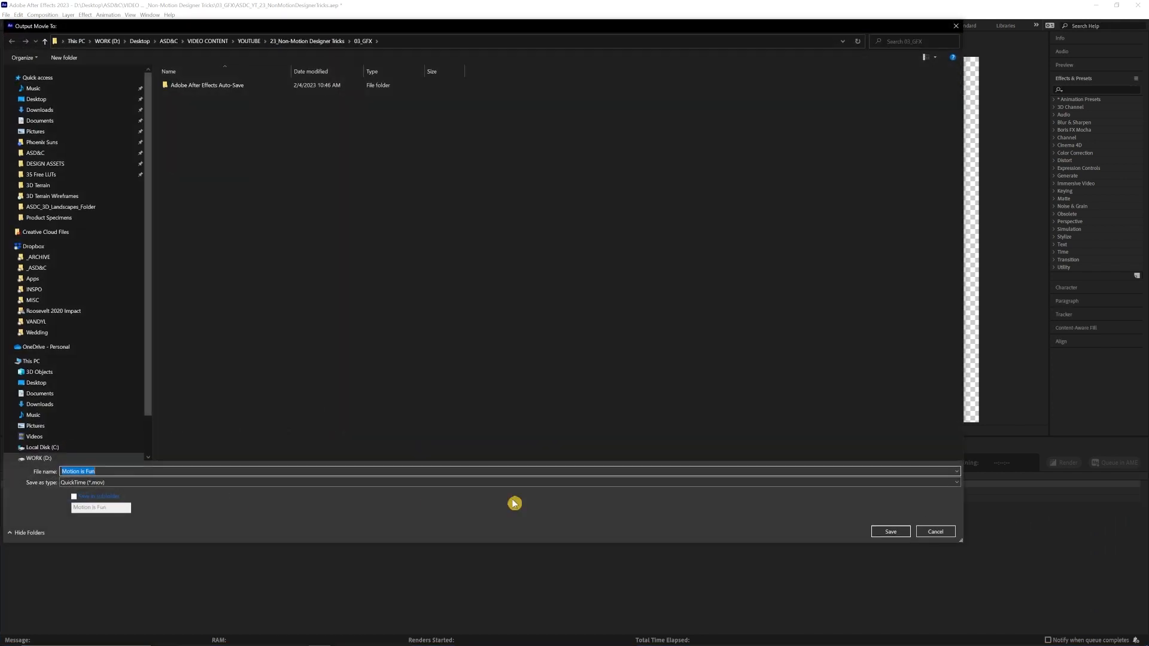